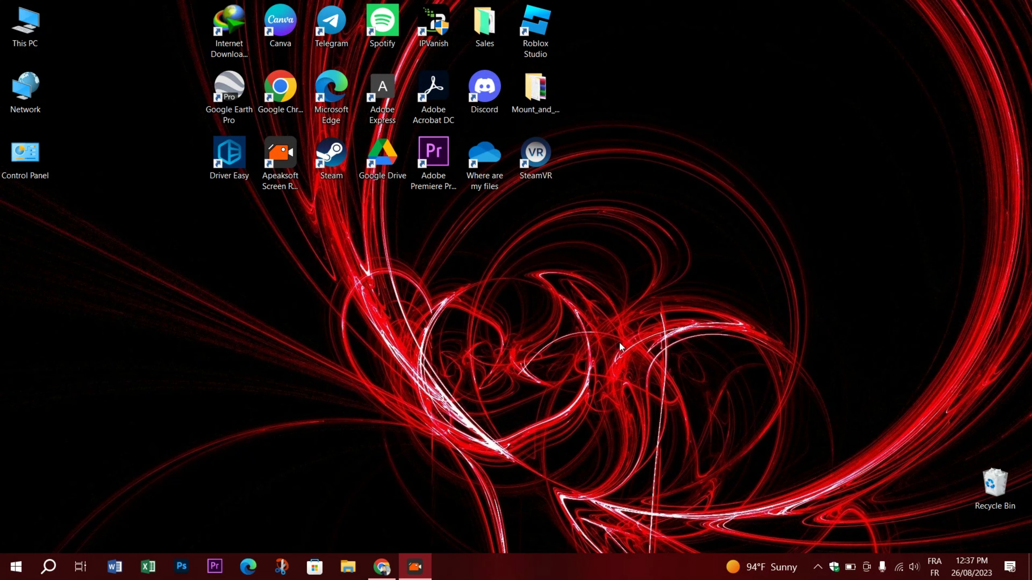
mouse_move(404, 72)
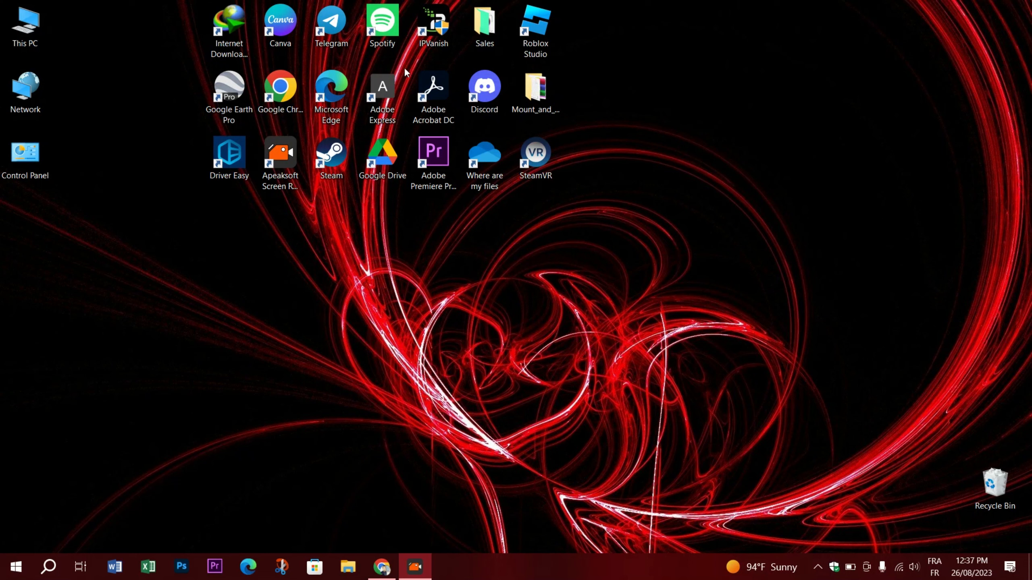
Step: Bring up the context menu of the Steam desktop shortcut
right_click(330, 155)
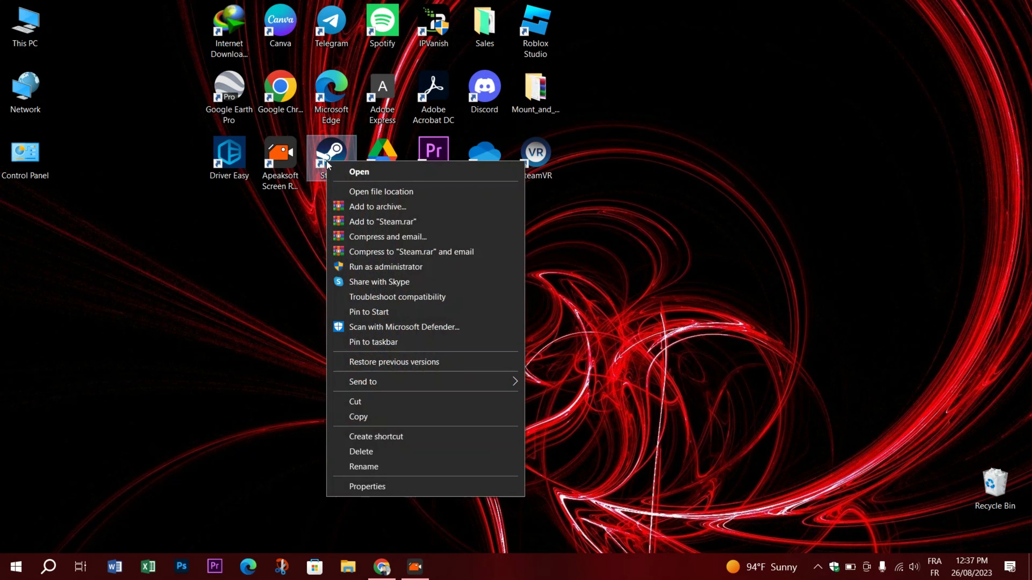
mouse_move(346, 187)
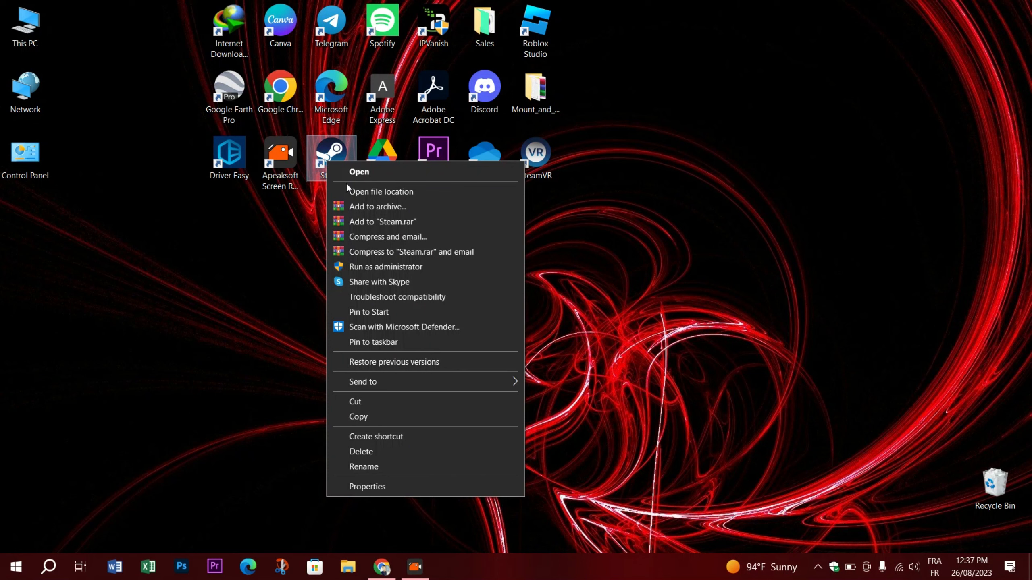
mouse_move(363, 490)
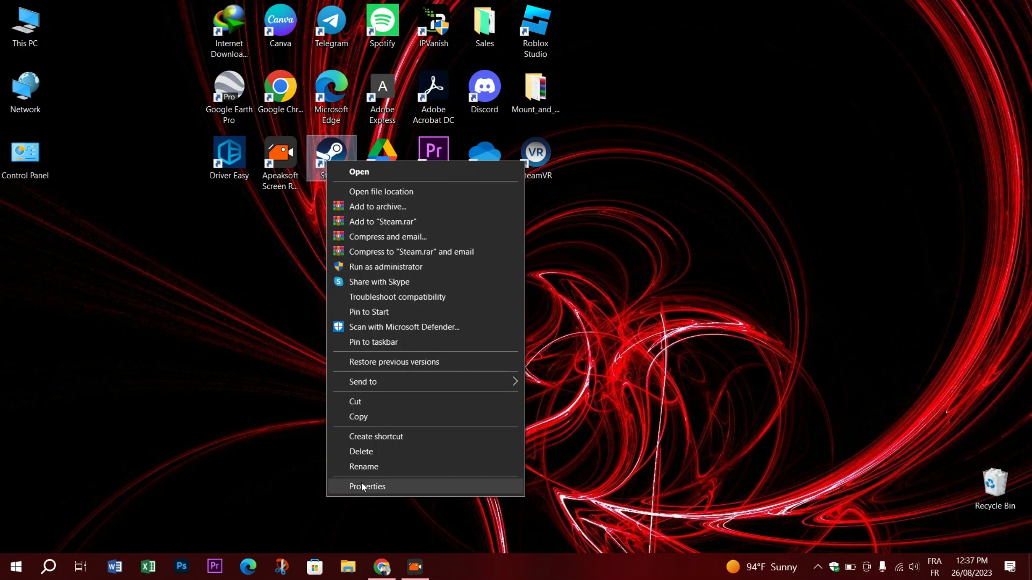
Step: Append -noreactlogin to the Steam shortcut's Target in Properties, apply and confirm
click(368, 487)
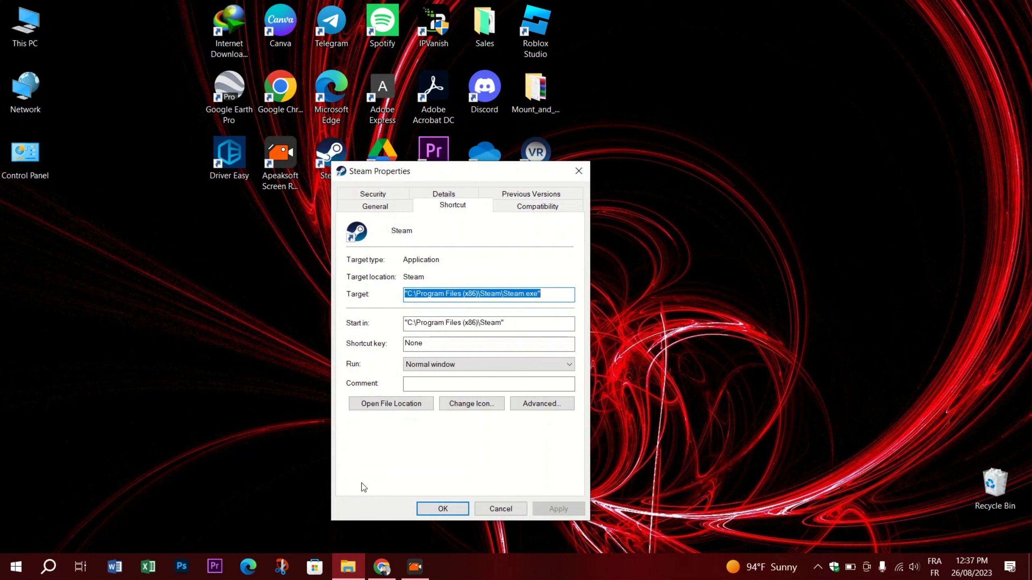
mouse_move(350, 301)
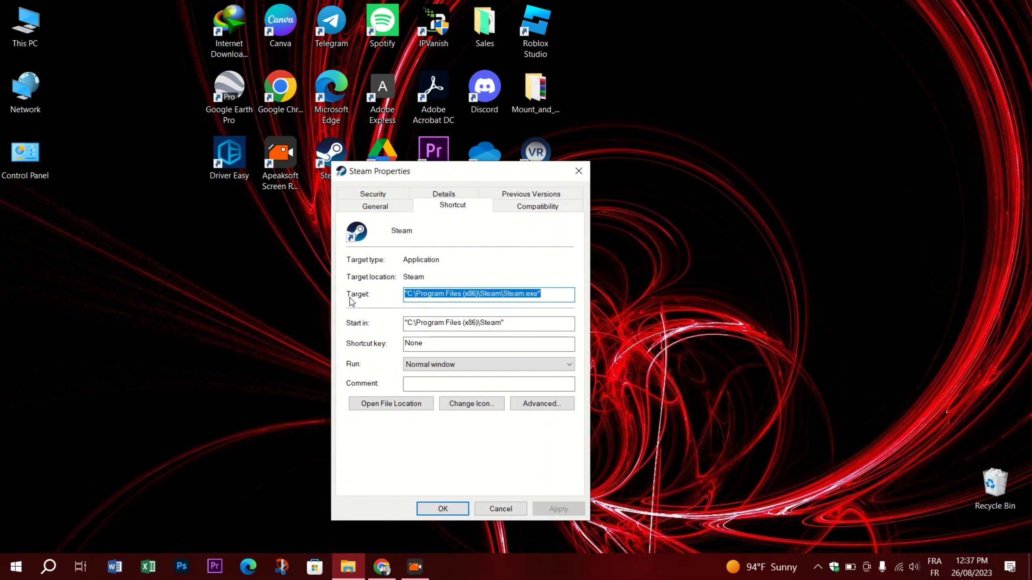
click(553, 294)
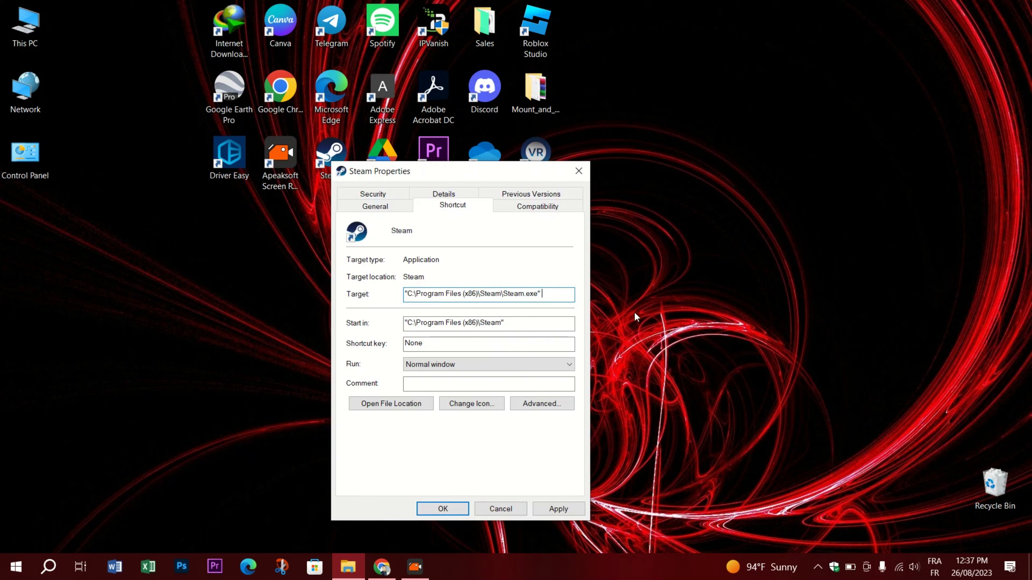
text(-noreactlogin)
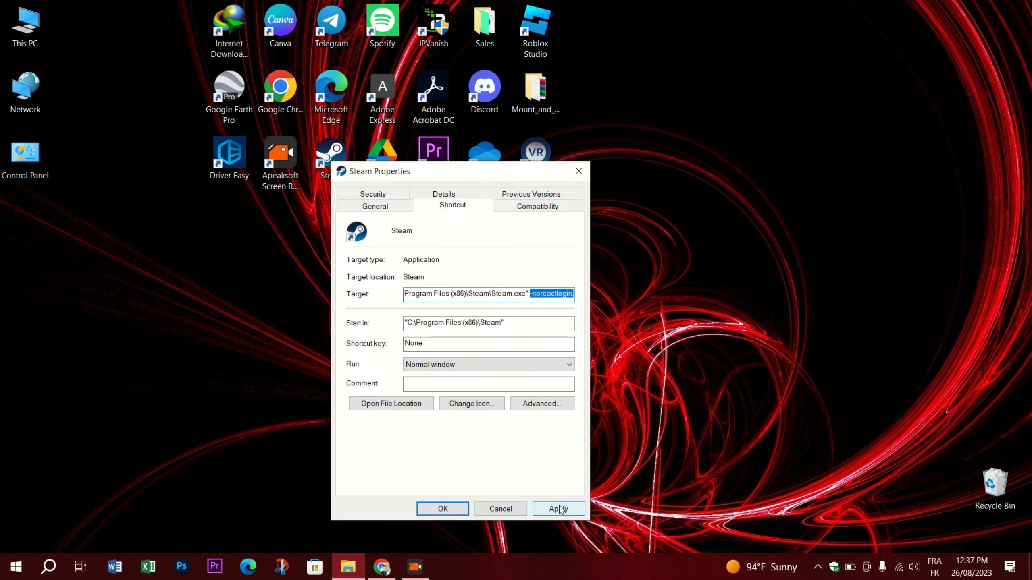
click(558, 509)
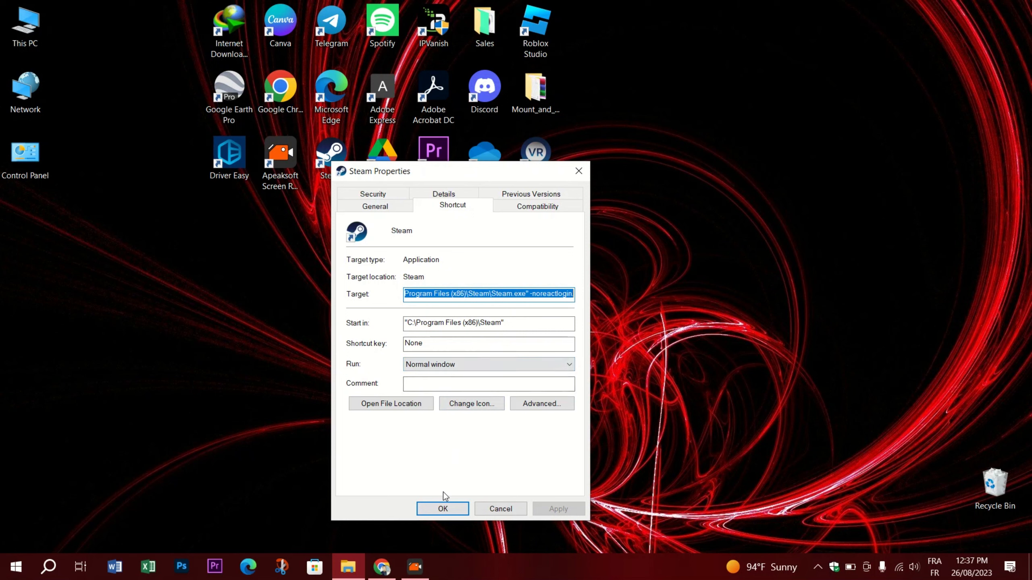
click(442, 509)
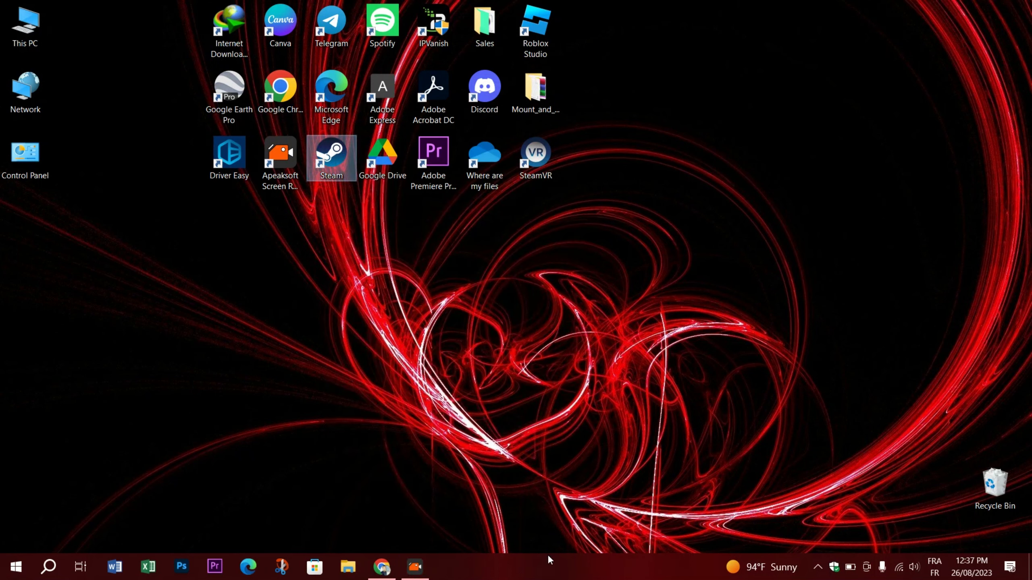
double_click(331, 153)
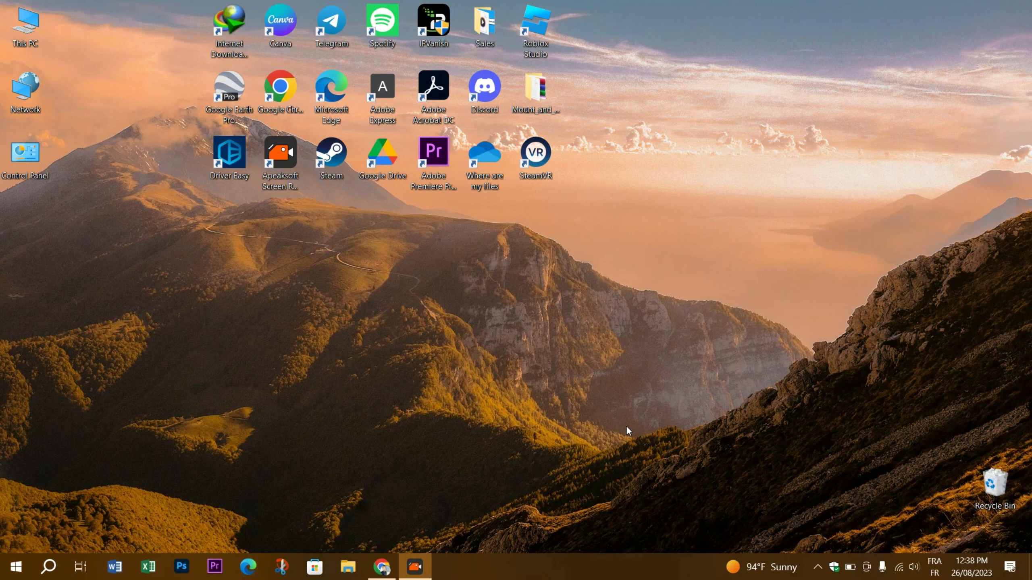
mouse_move(735, 519)
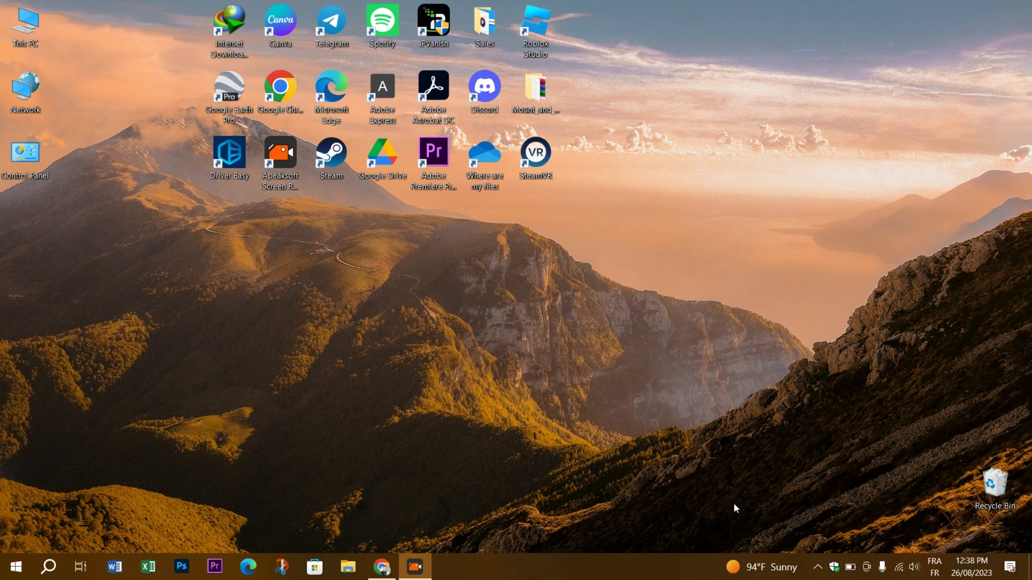
mouse_move(824, 549)
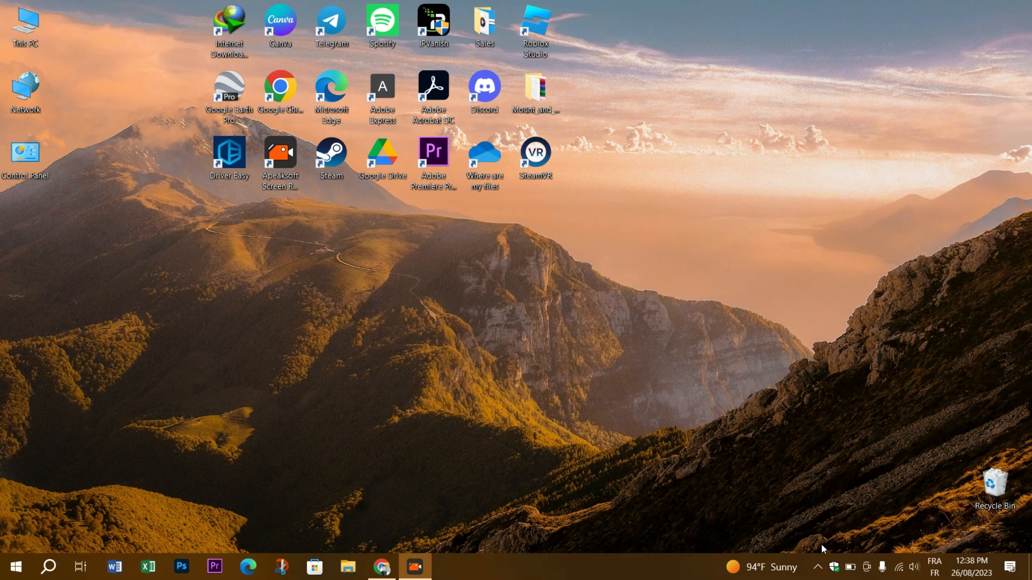
mouse_move(410, 436)
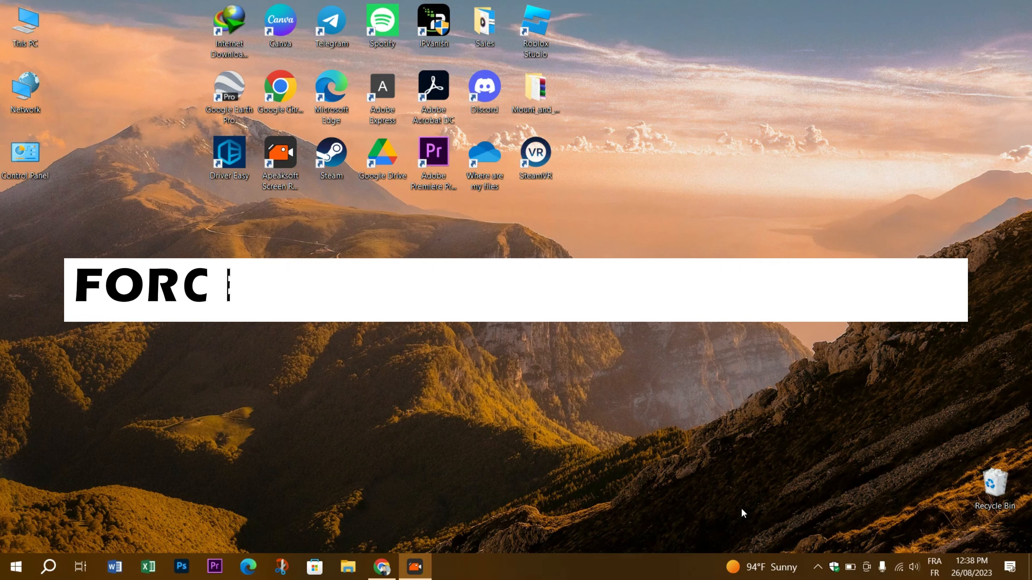
Step: Exit Steam completely from its hidden tray icon, returning to the desktop
click(819, 567)
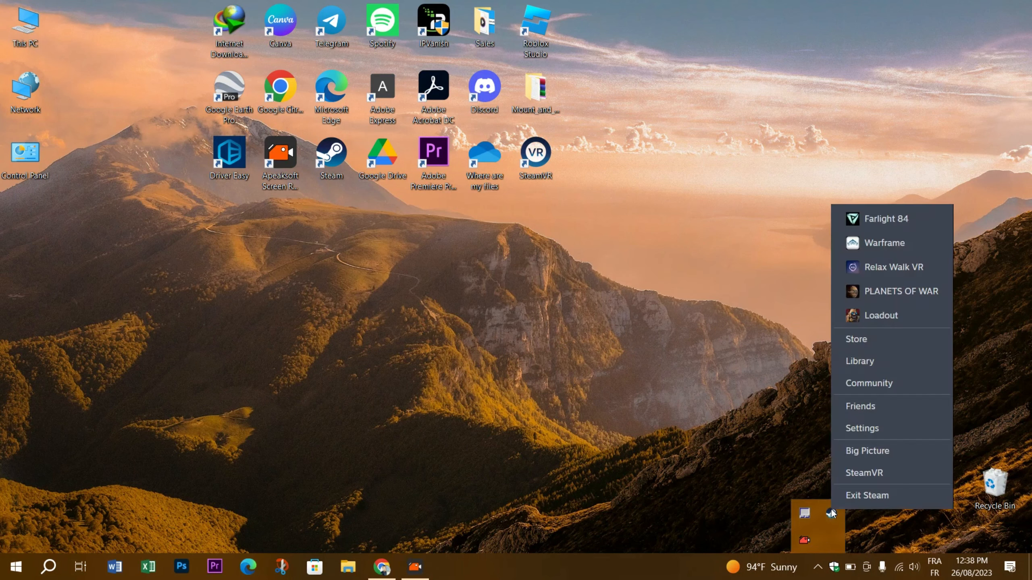
mouse_move(879, 501)
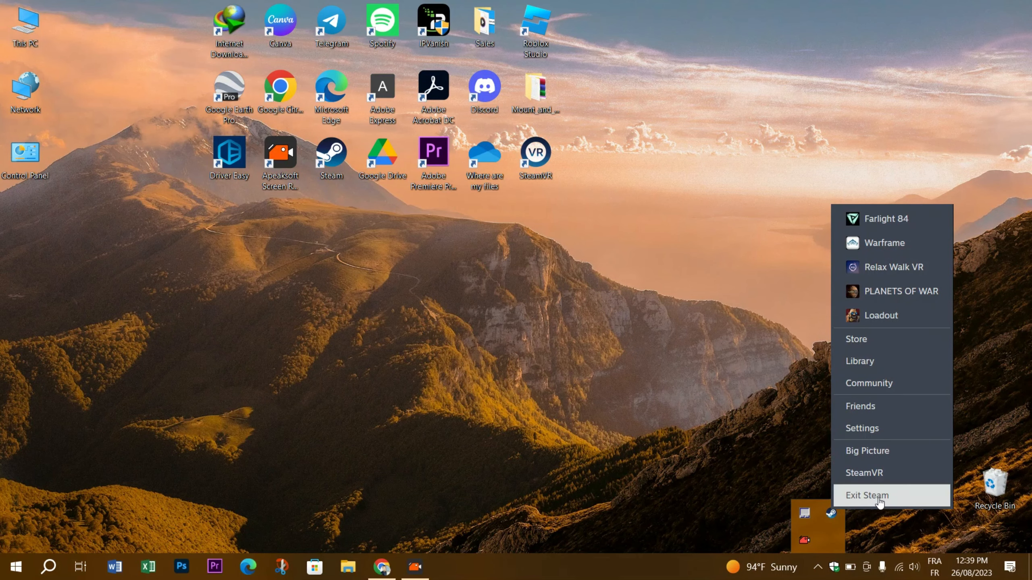
click(868, 496)
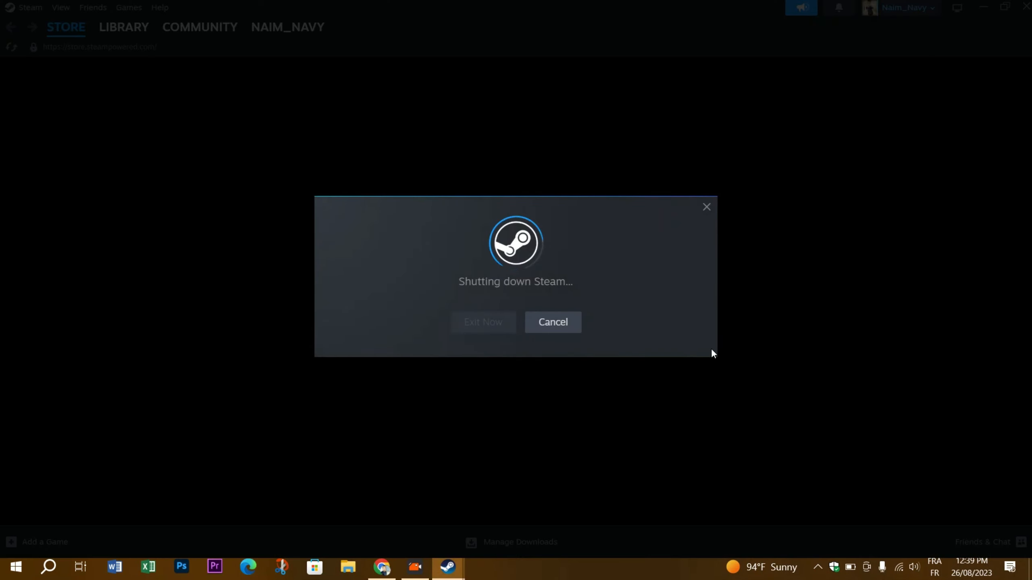
click(484, 322)
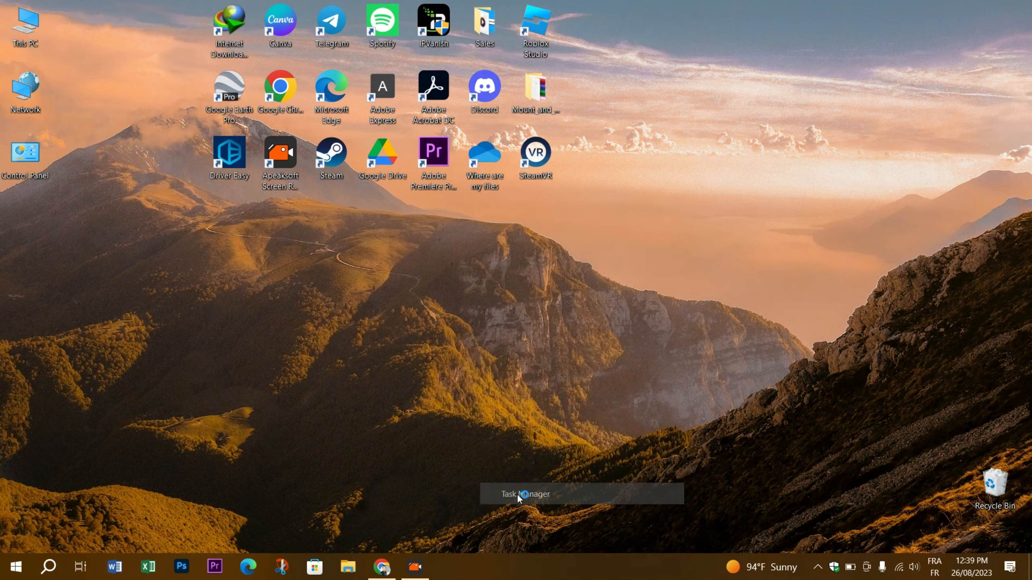
click(525, 495)
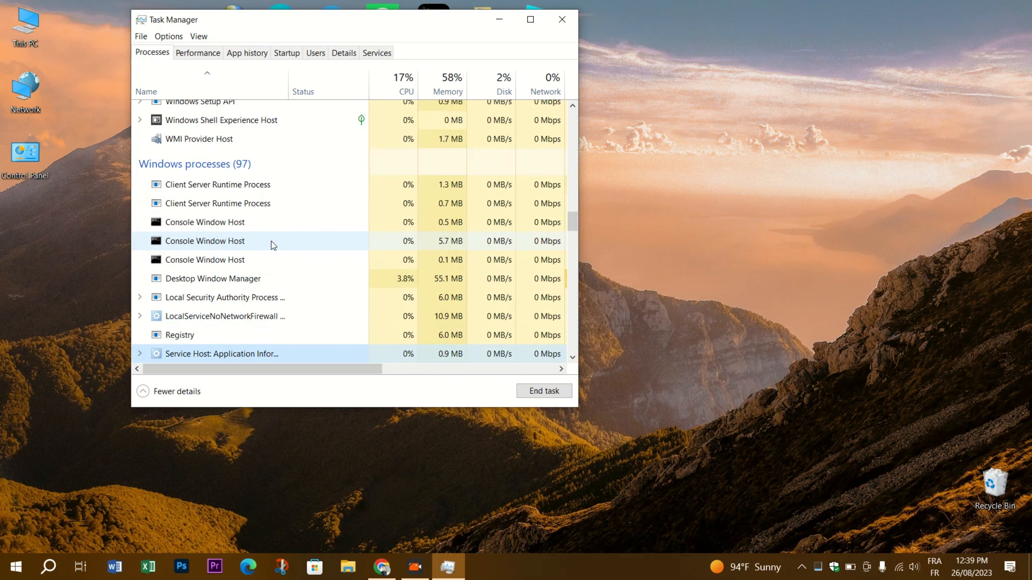
scroll(down, 3)
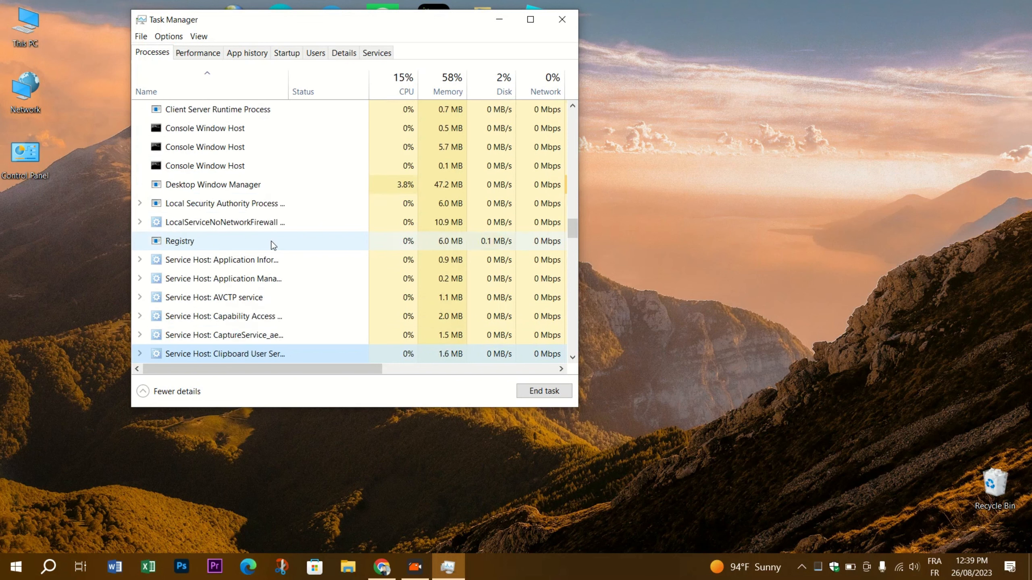
scroll(down, 3)
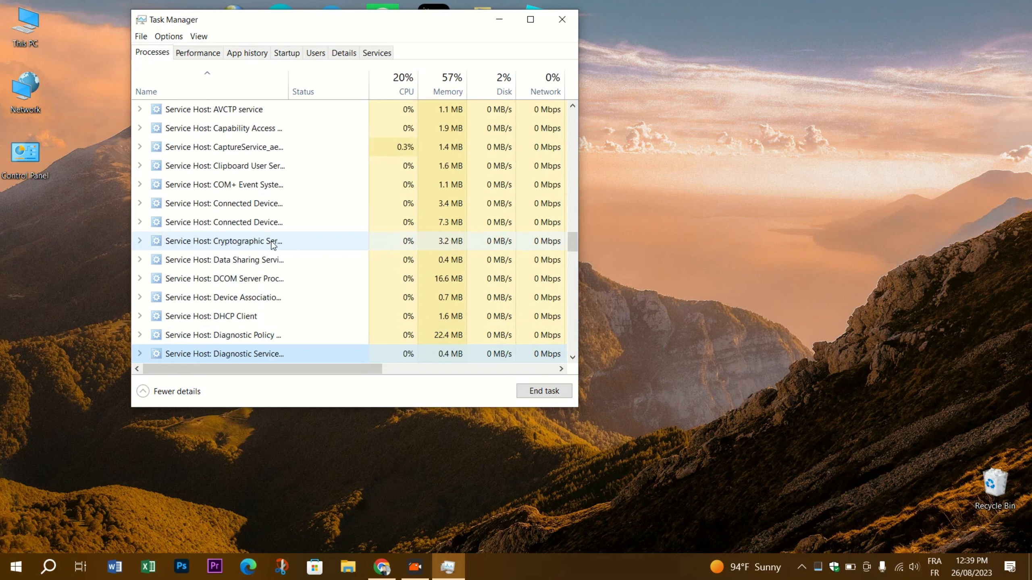
scroll(down, 3)
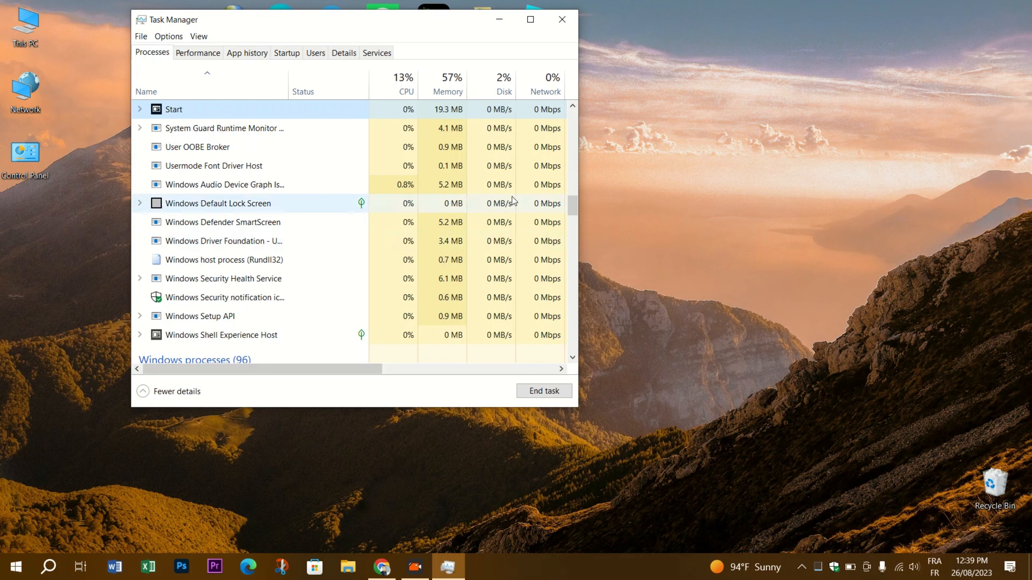
click(562, 20)
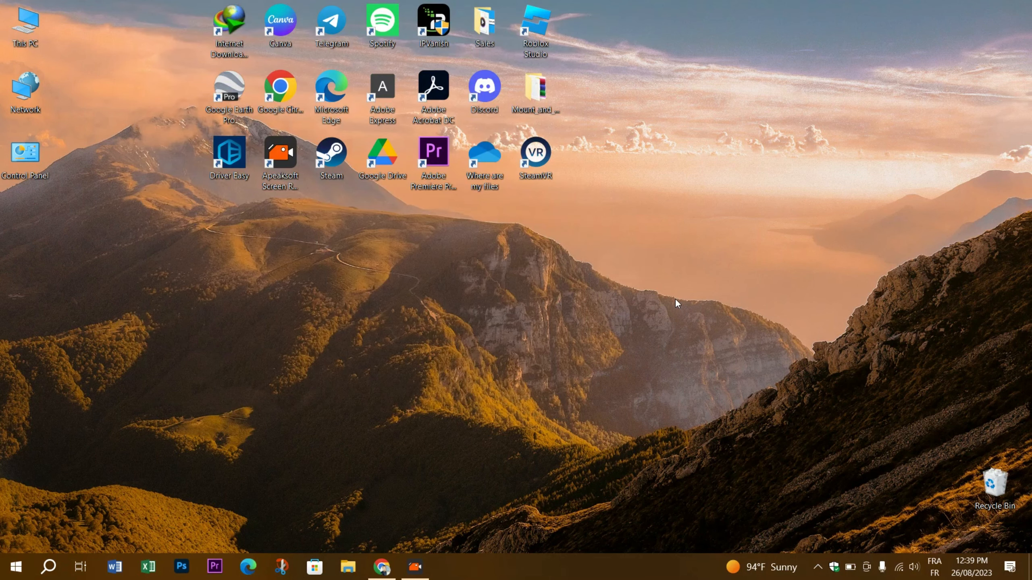
mouse_move(368, 281)
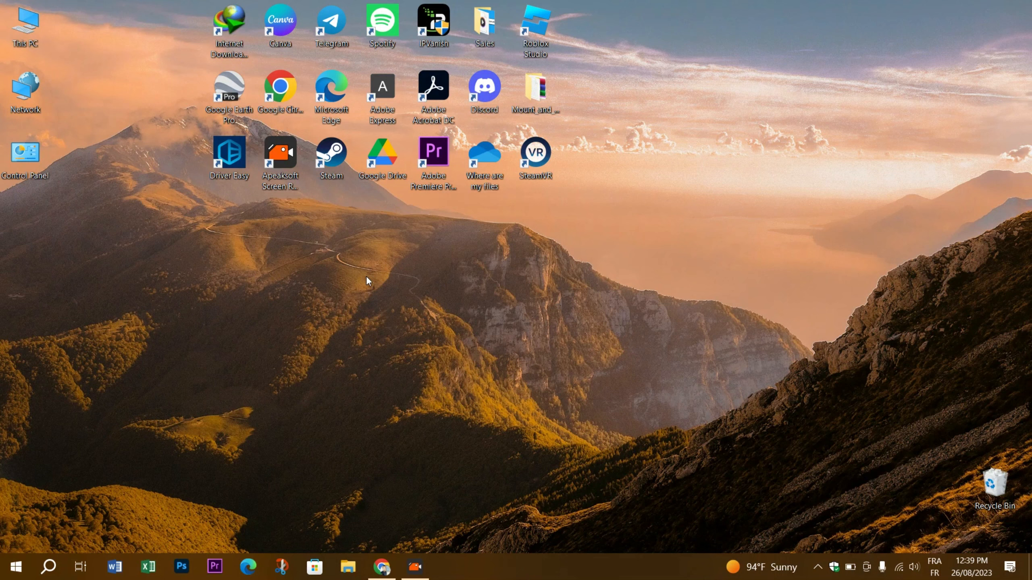
double_click(331, 152)
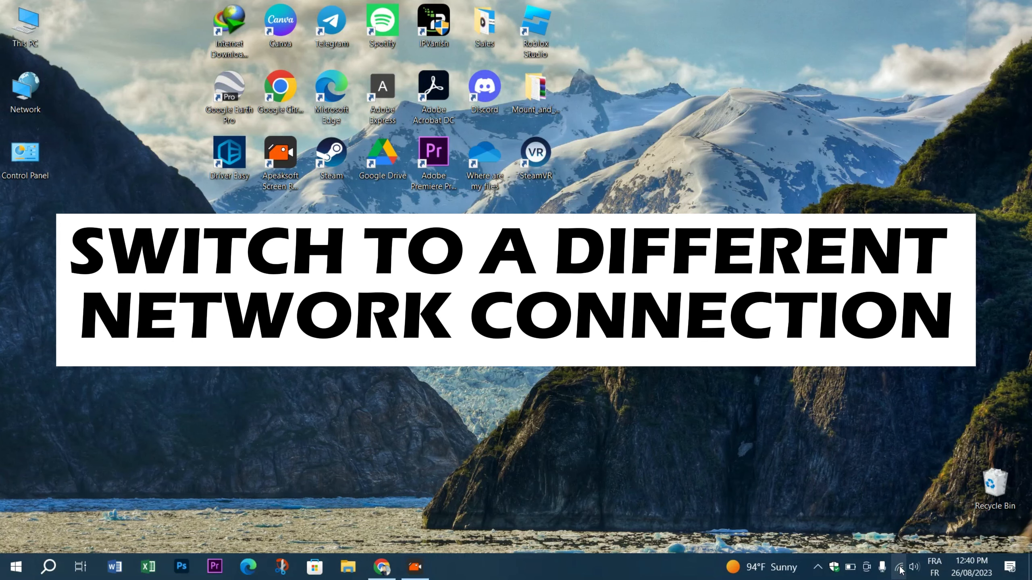
Step: List available Wi-Fi networks and select ZTE idoom Fibre, then realme C55
click(900, 568)
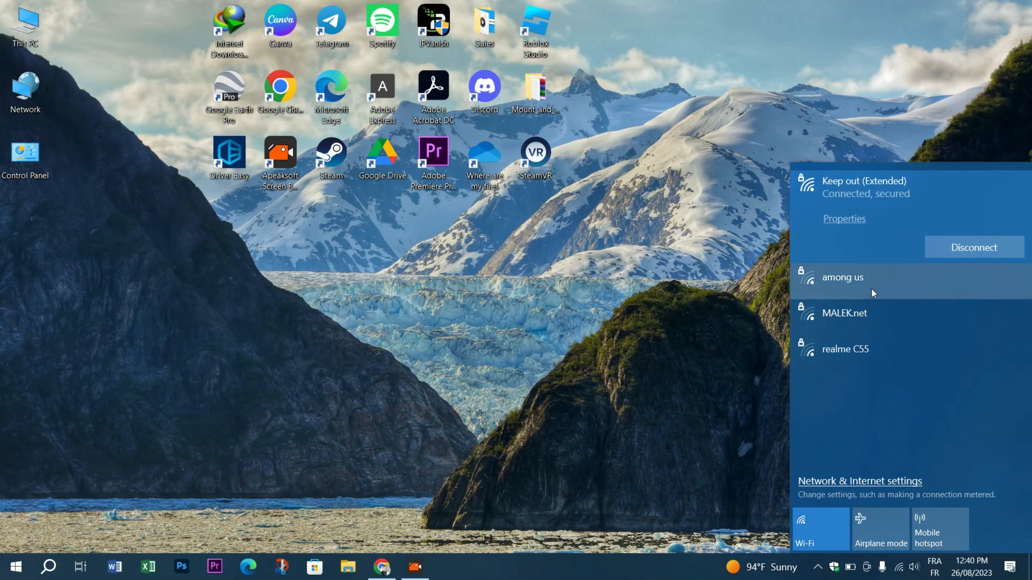
click(845, 350)
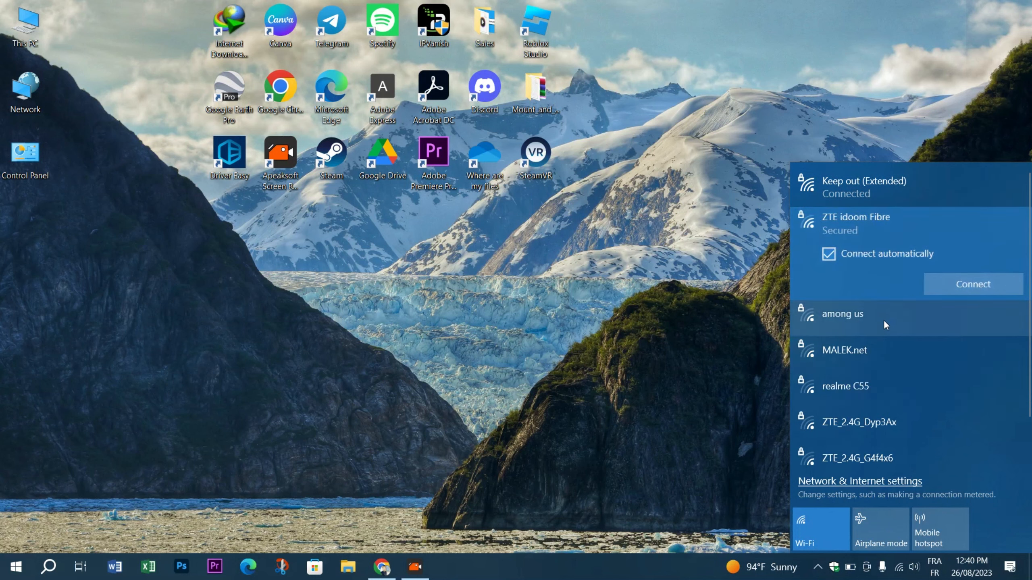
click(845, 386)
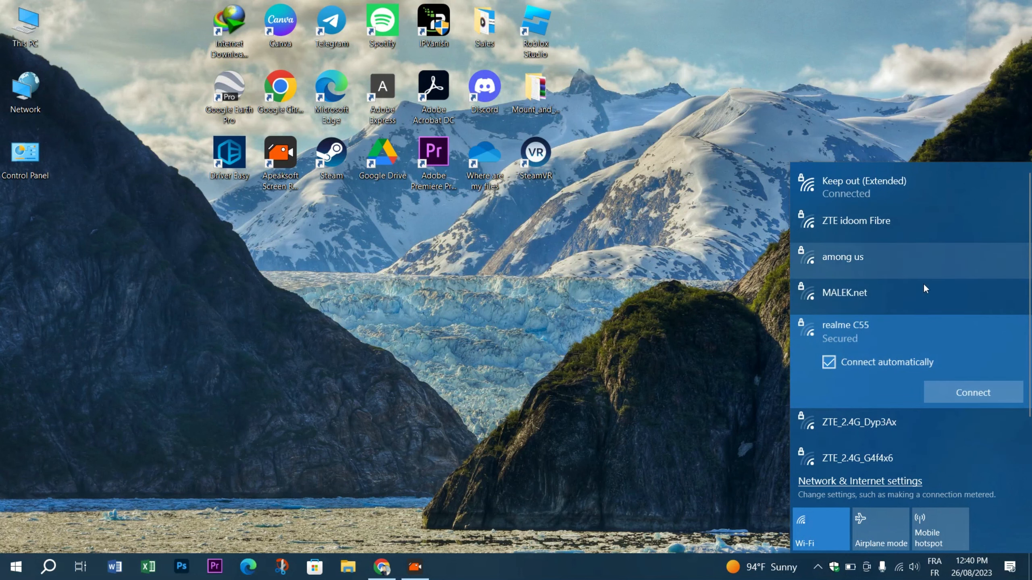
mouse_move(748, 306)
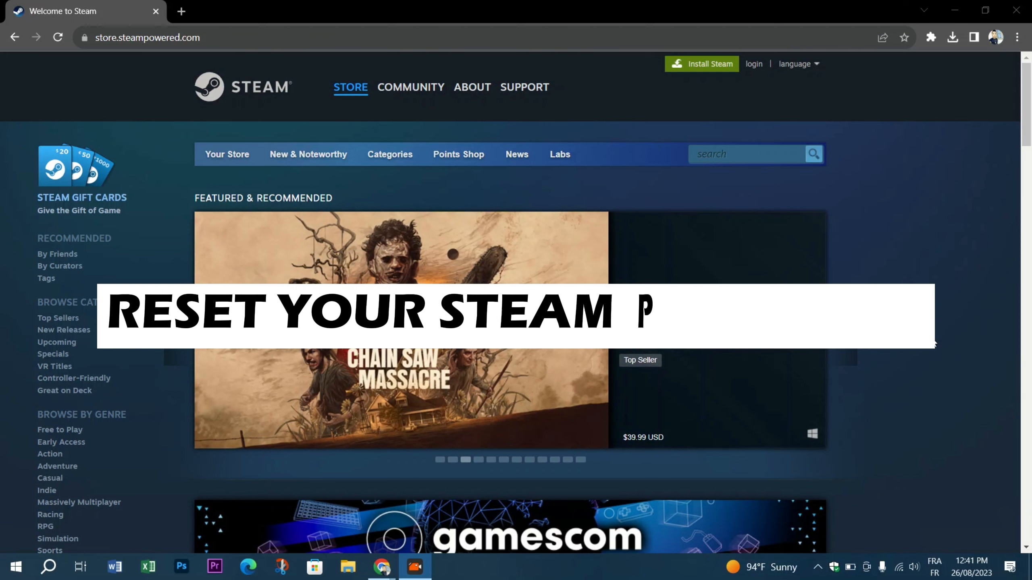
Step: Use 'Help, I can't sign in' for a forgotten name/password, pass reCAPTCHA and search the account
click(759, 64)
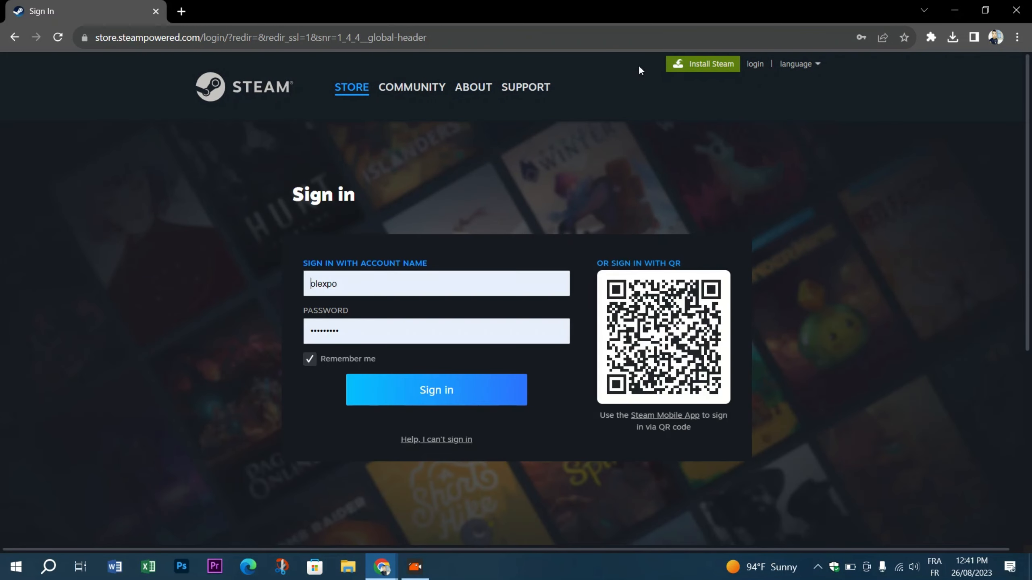
mouse_move(418, 461)
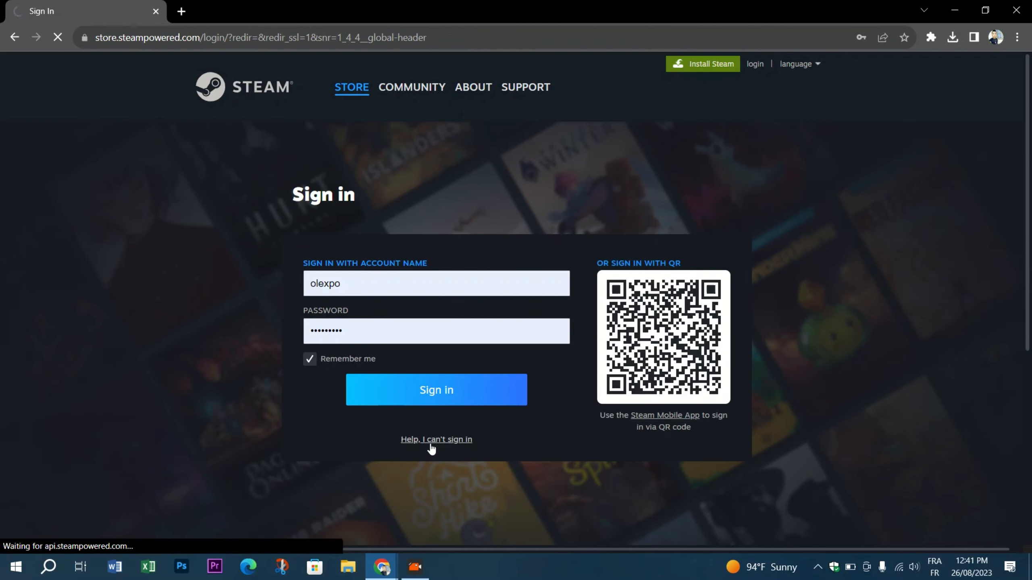
click(437, 441)
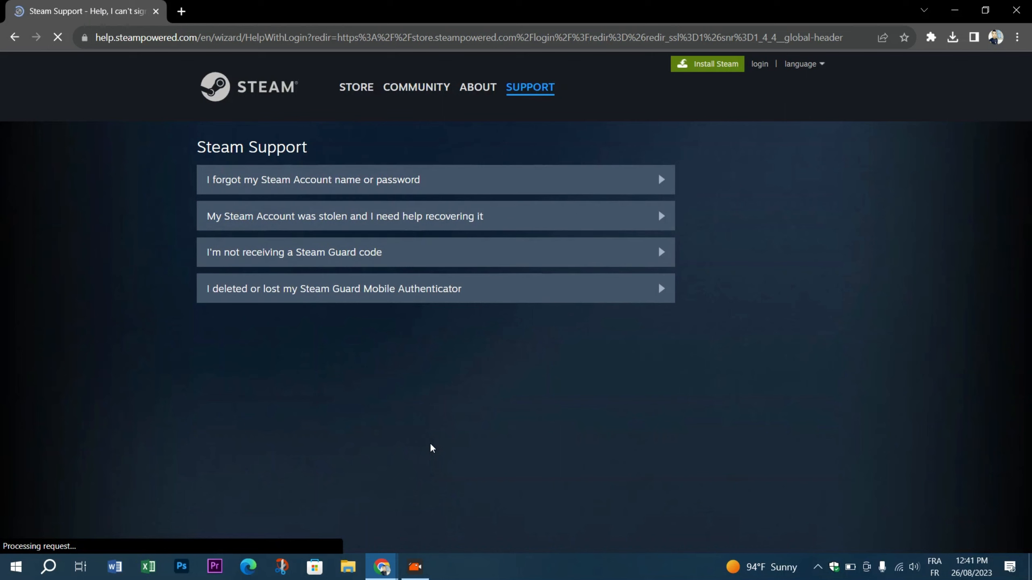
mouse_move(316, 184)
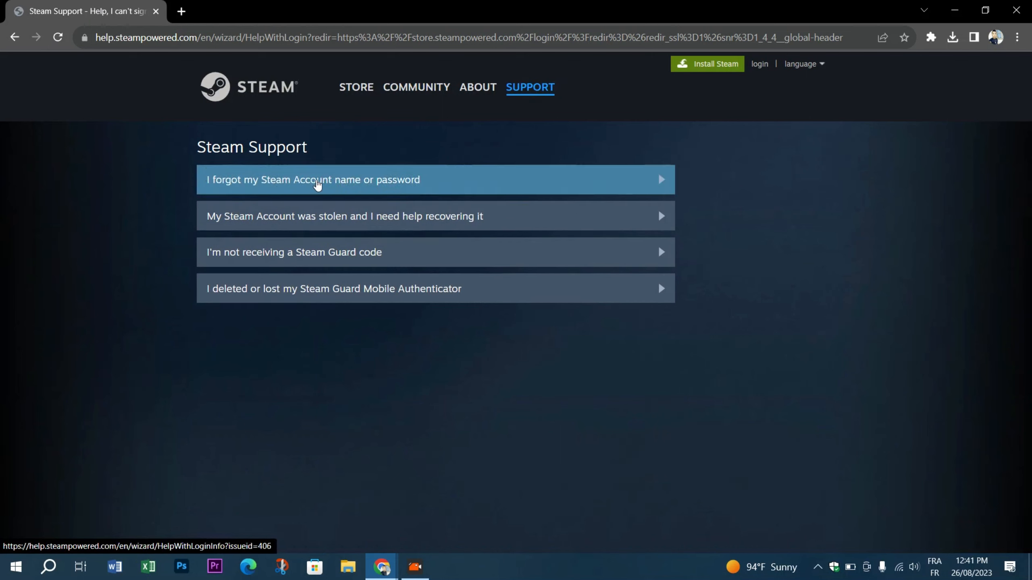
click(318, 185)
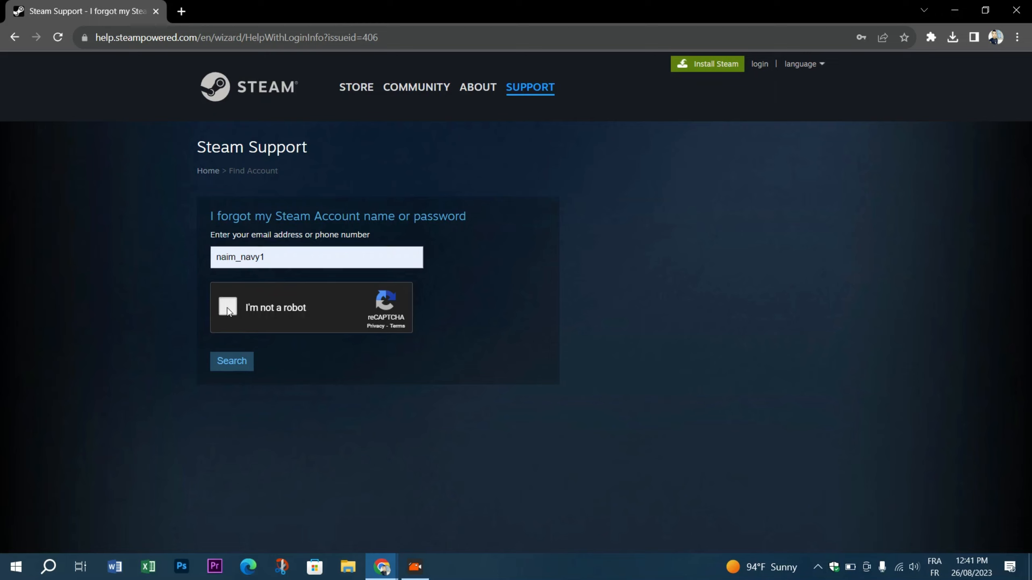
click(228, 308)
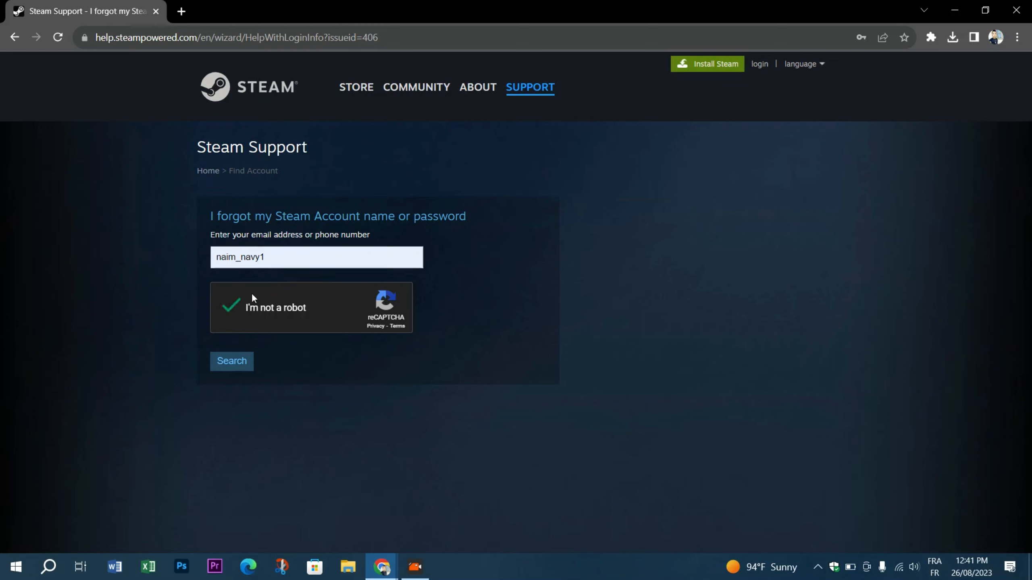
click(232, 377)
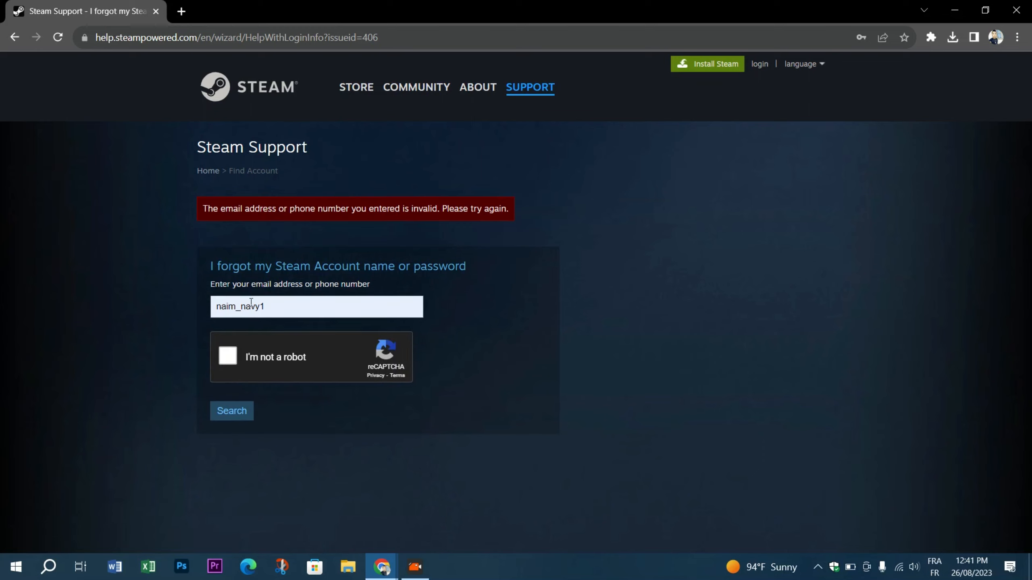
mouse_move(510, 296)
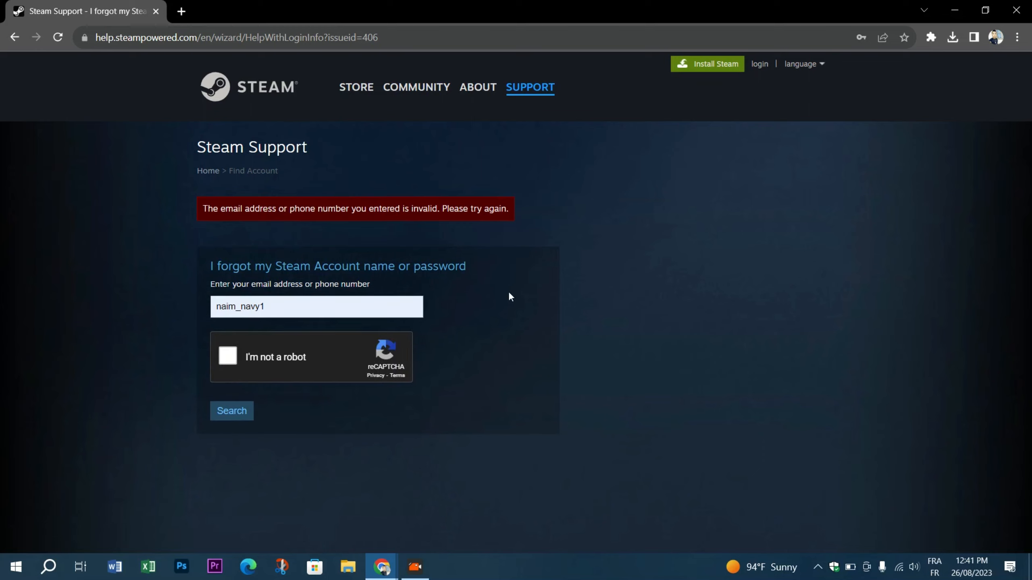
mouse_move(372, 256)
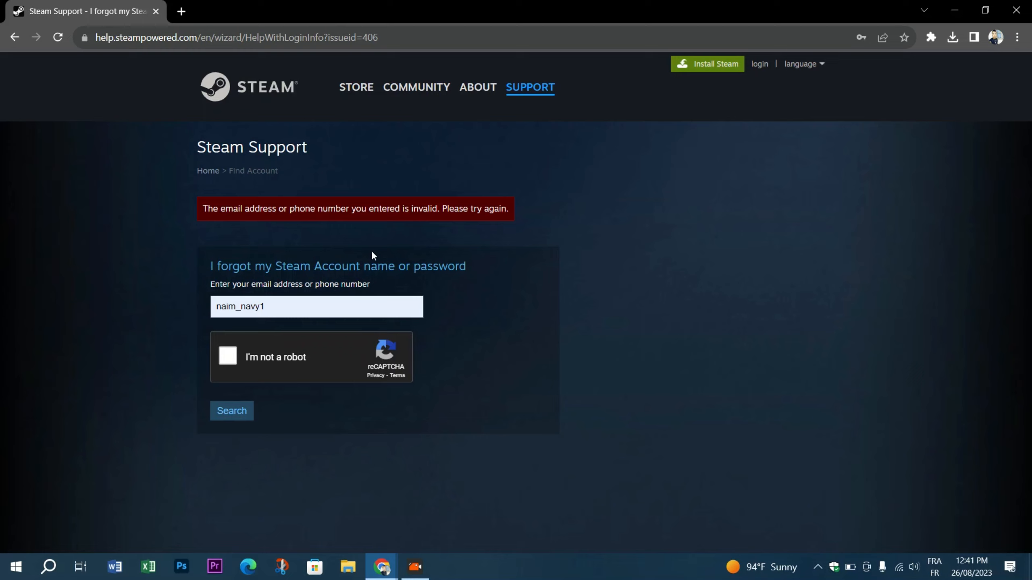
mouse_move(645, 269)
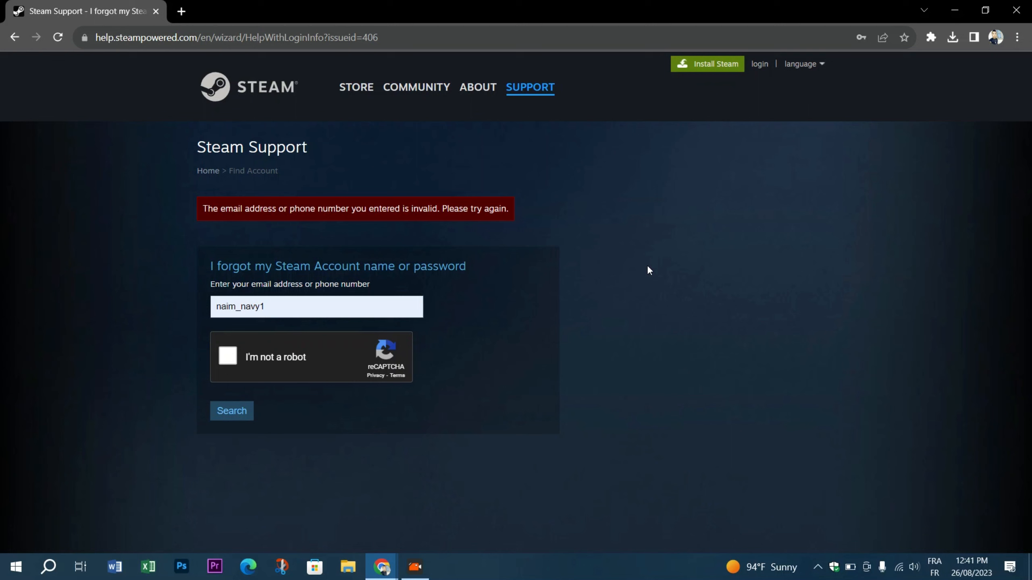
mouse_move(548, 436)
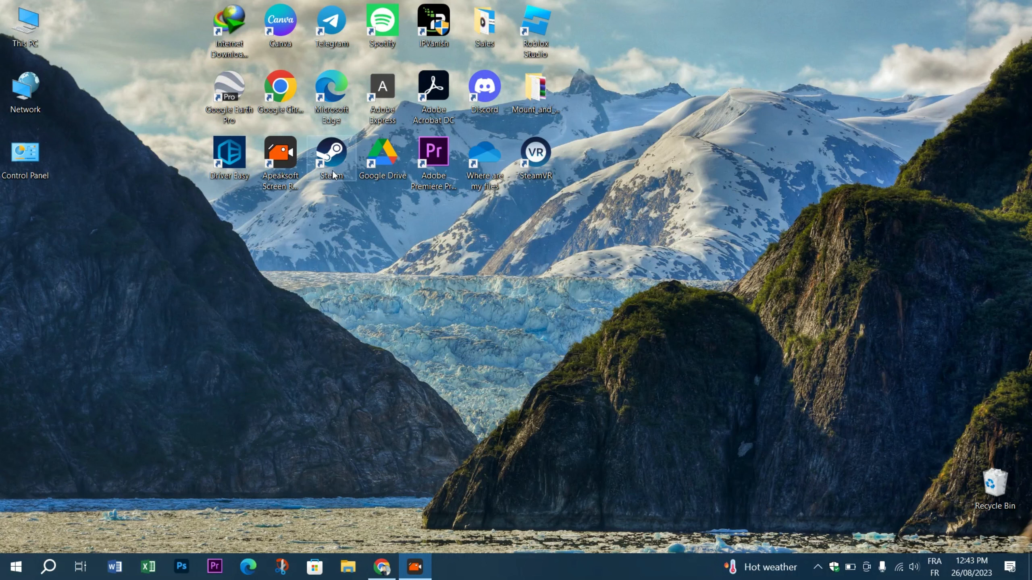
Step: Launch Steam from the desktop shortcut and switch to the game Library
double_click(331, 153)
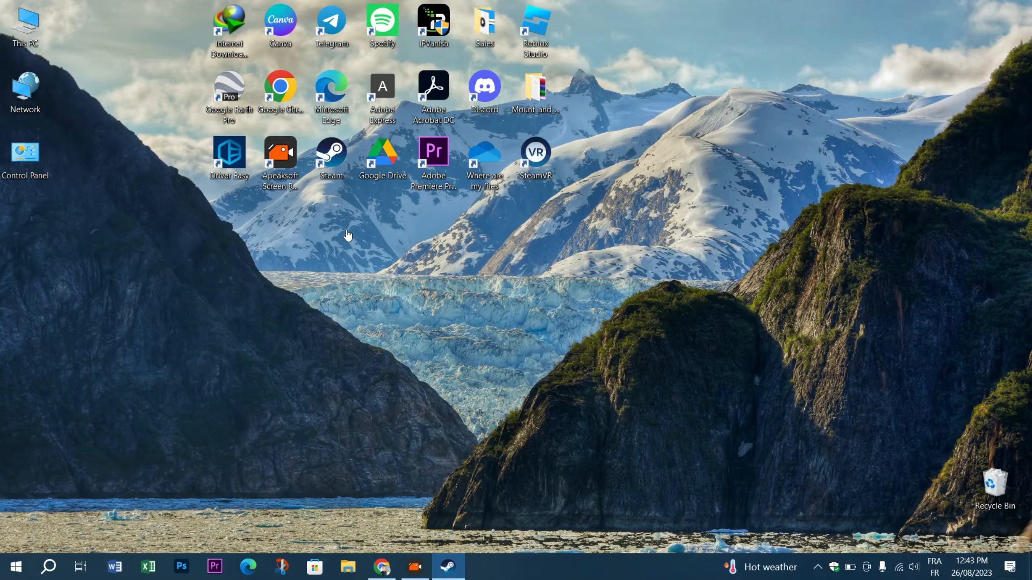
click(448, 568)
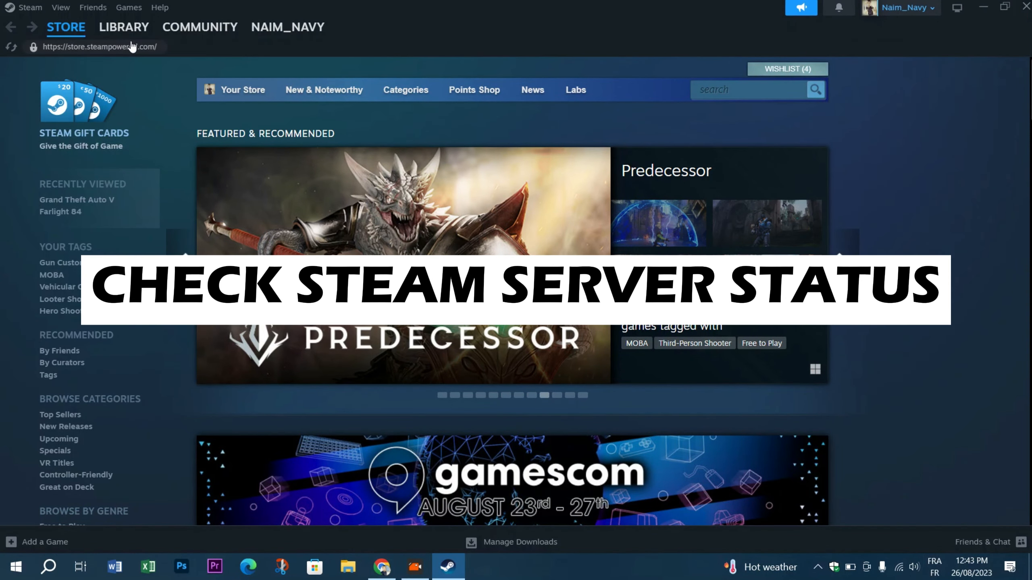
click(124, 26)
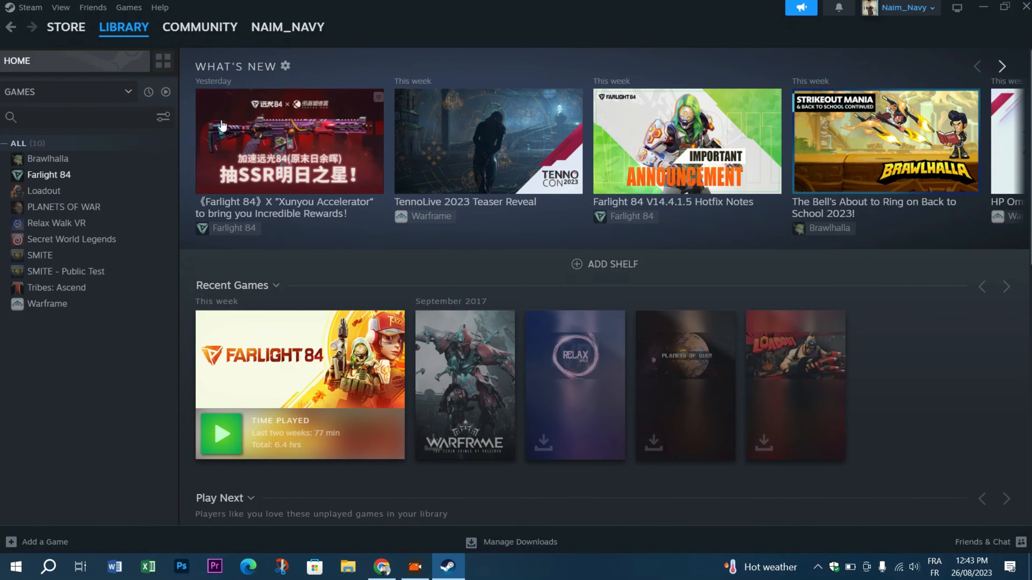
right_click(48, 175)
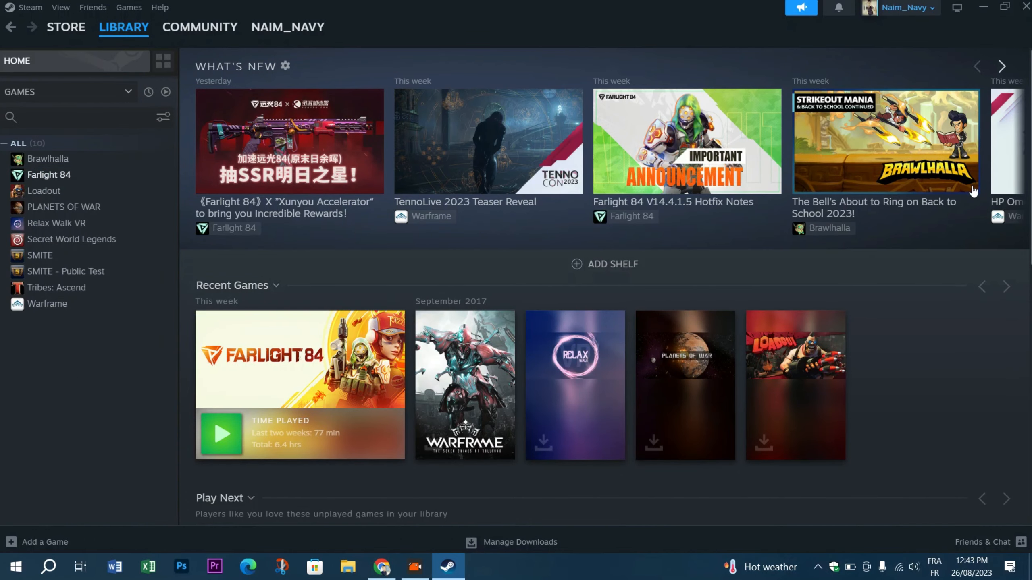
mouse_move(548, 445)
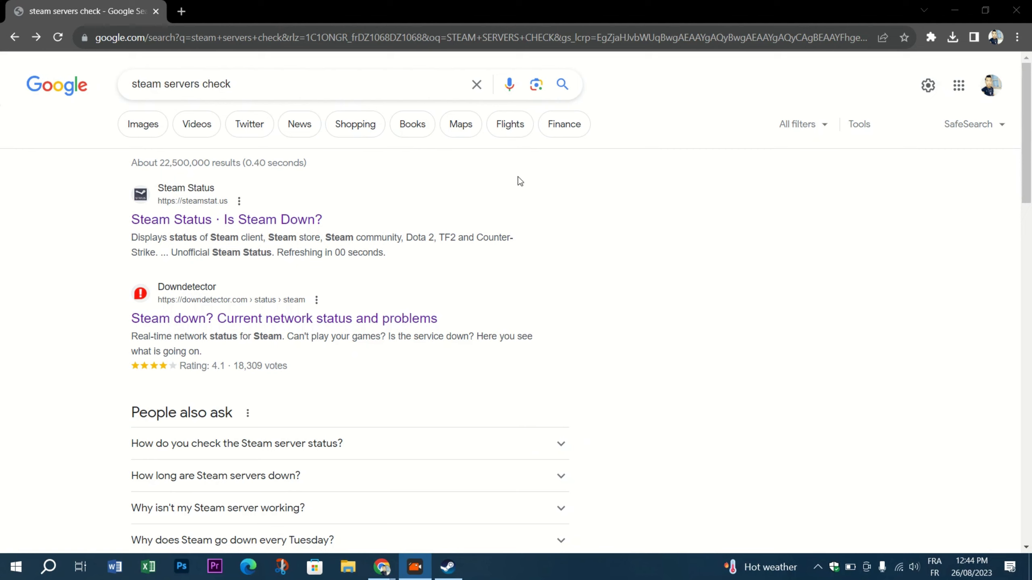
Step: From the 'steam servers check' results, open the steamstat.us Steam Status page
triple_click(181, 84)
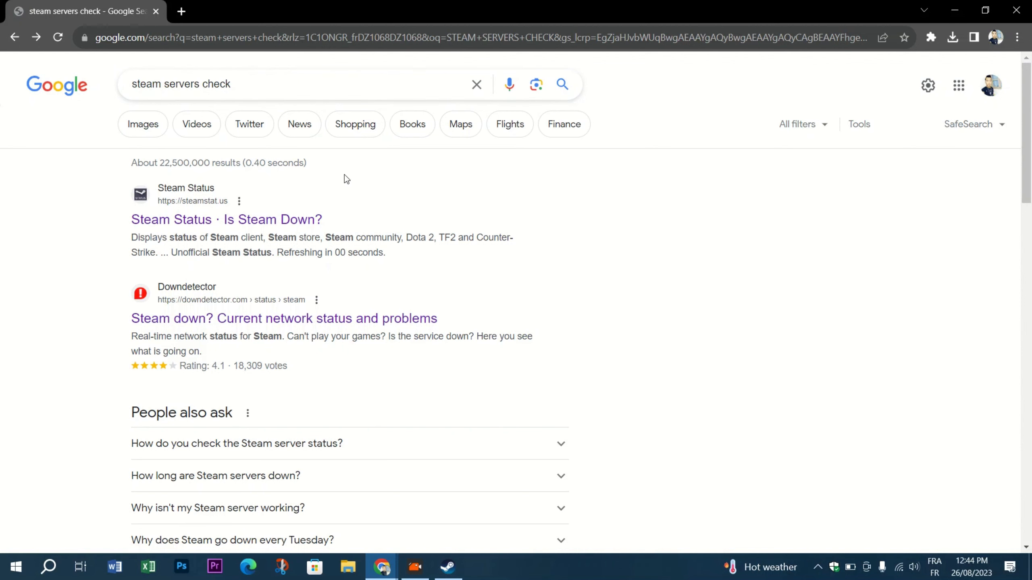
click(198, 219)
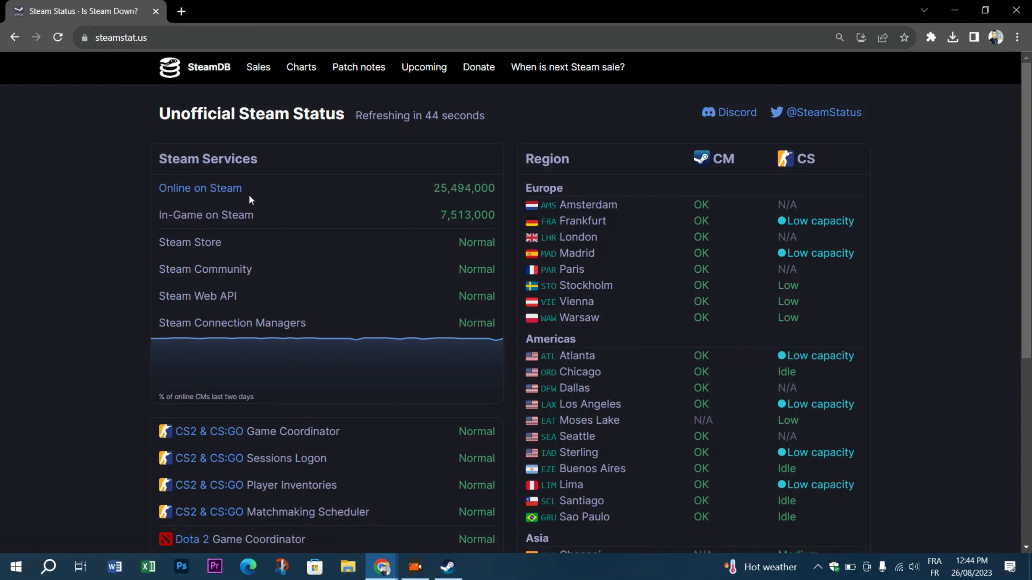
mouse_move(327, 258)
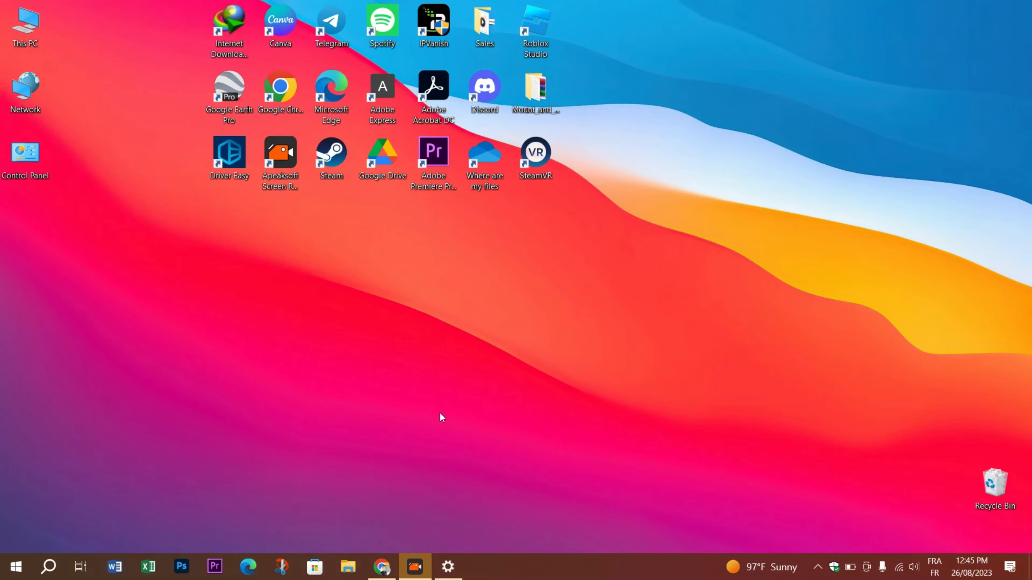
mouse_move(379, 446)
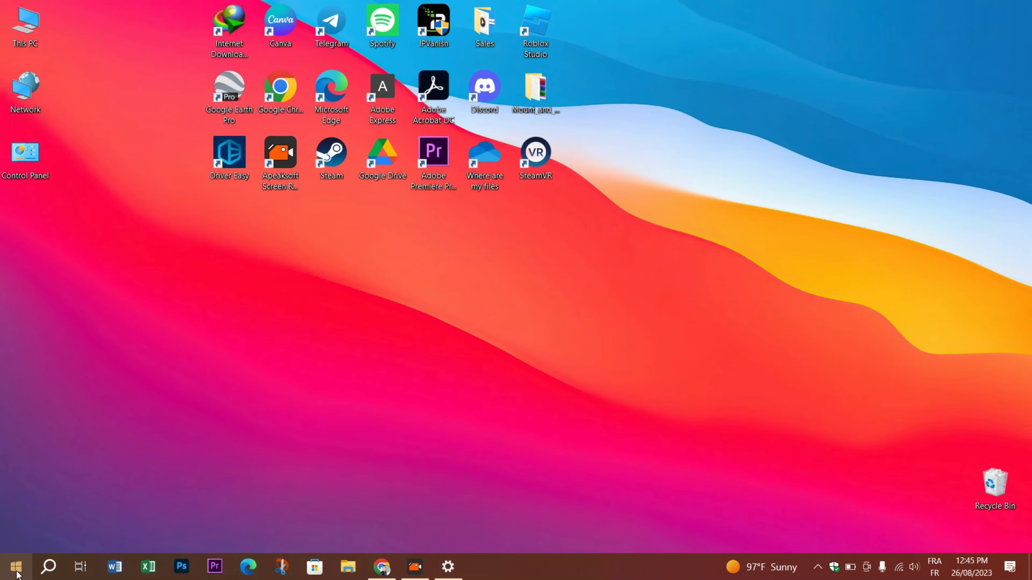
Step: From Start, go to Settings > Time & Language and check Date & time is automatic
click(17, 567)
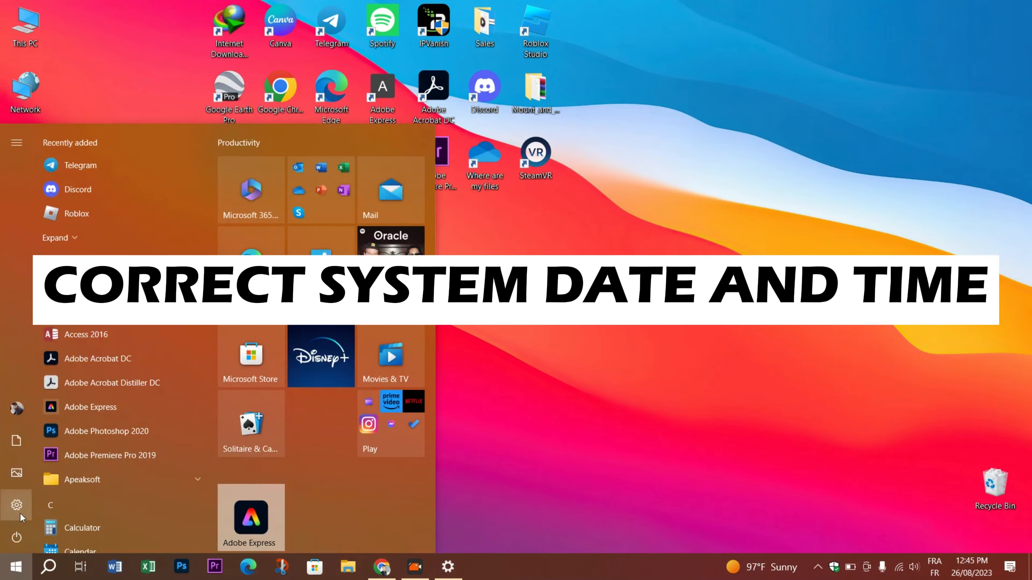
click(17, 504)
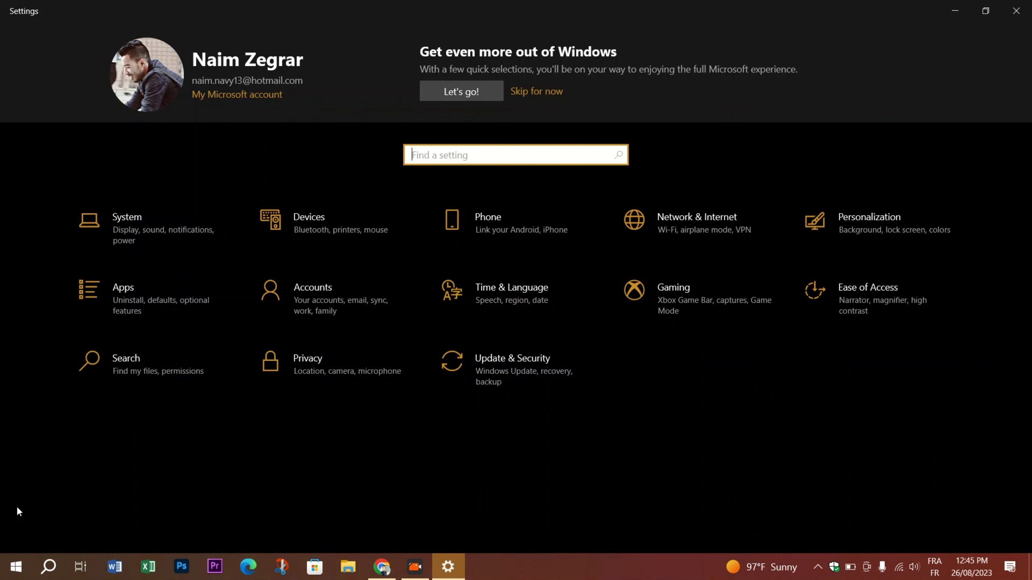
mouse_move(479, 331)
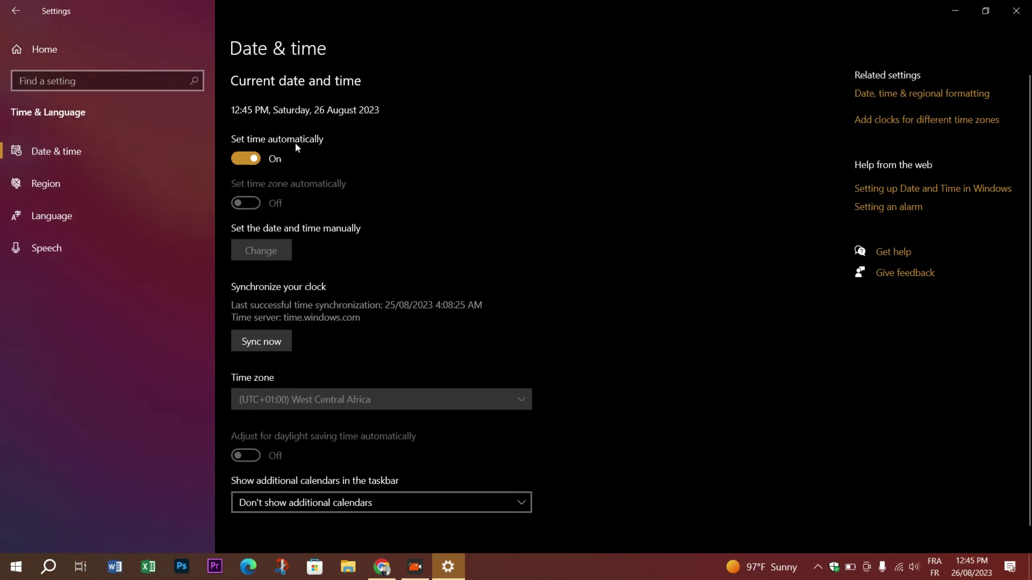
mouse_move(277, 182)
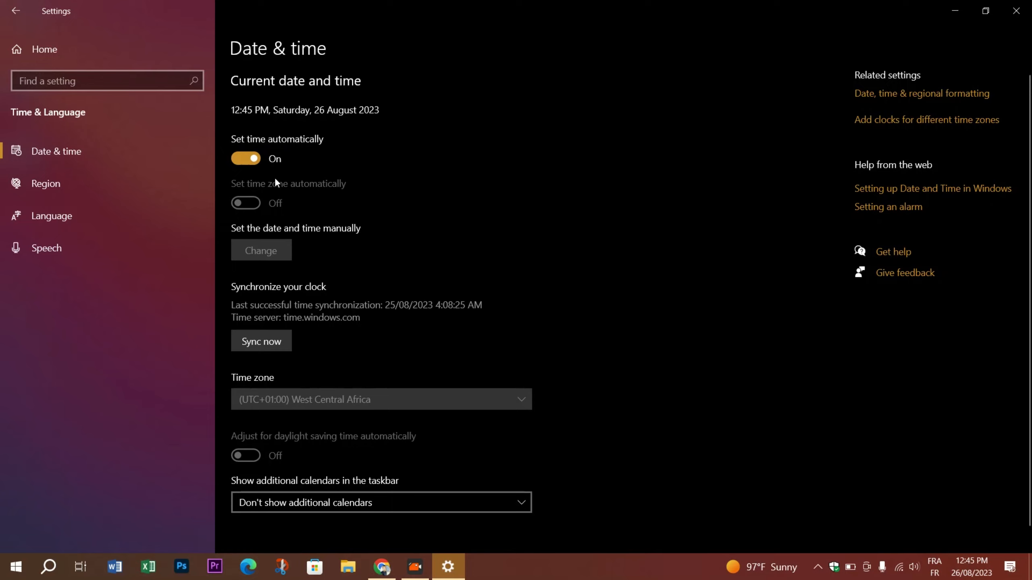
mouse_move(426, 215)
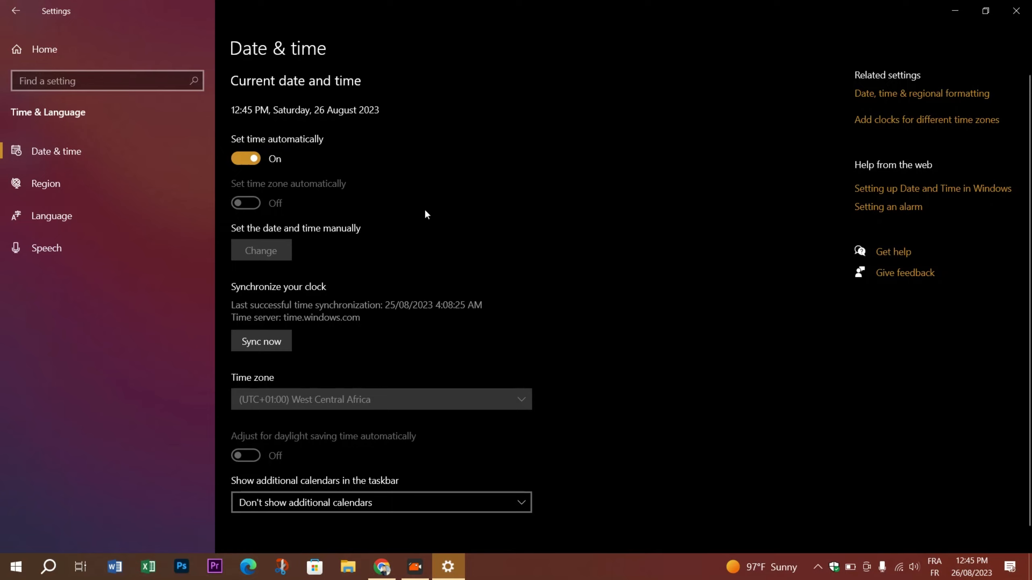
click(261, 340)
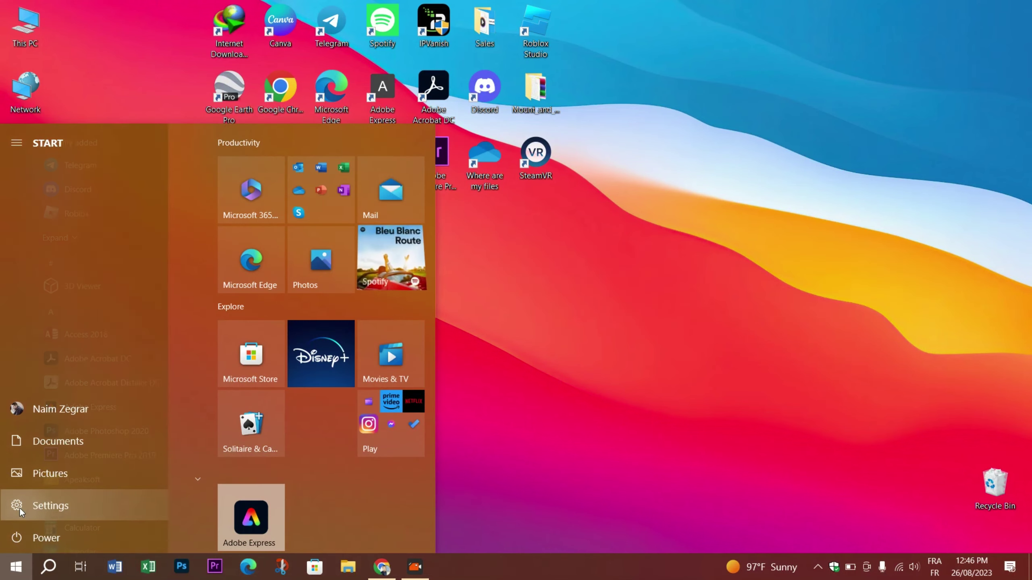
Step: In Settings > Apps & features, filter the app list by STEAM
click(50, 506)
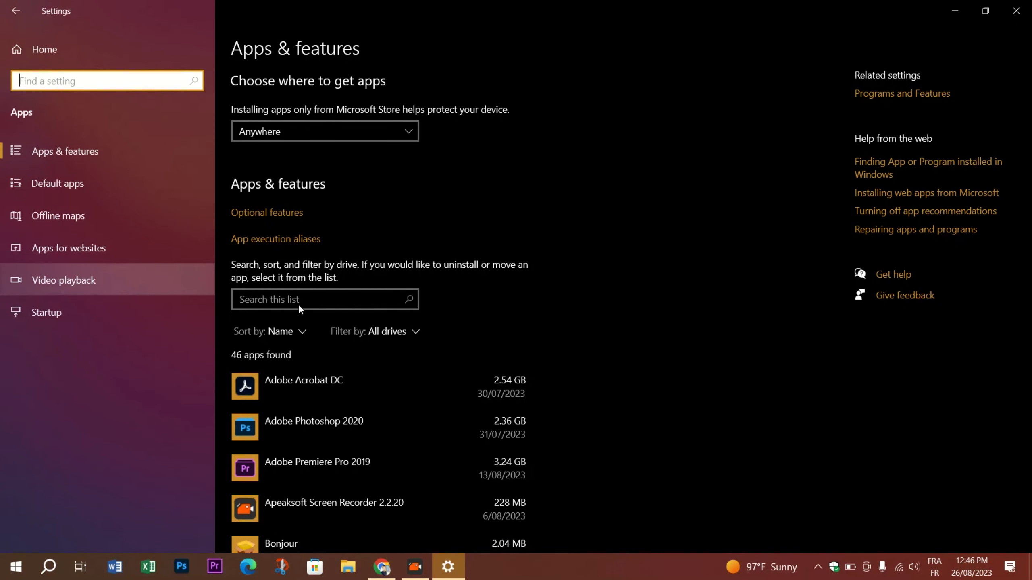
text(s)
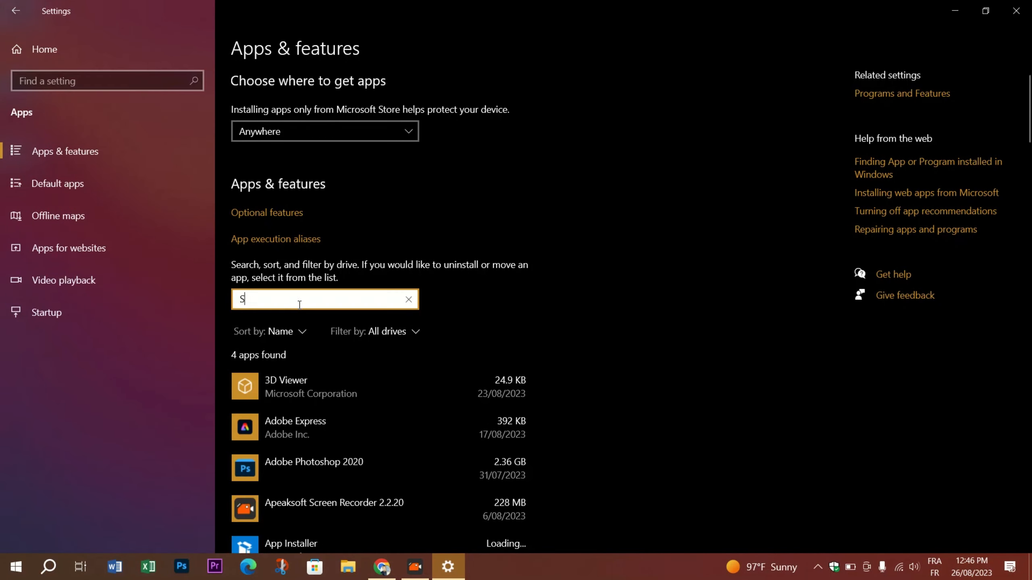
text(TEAM)
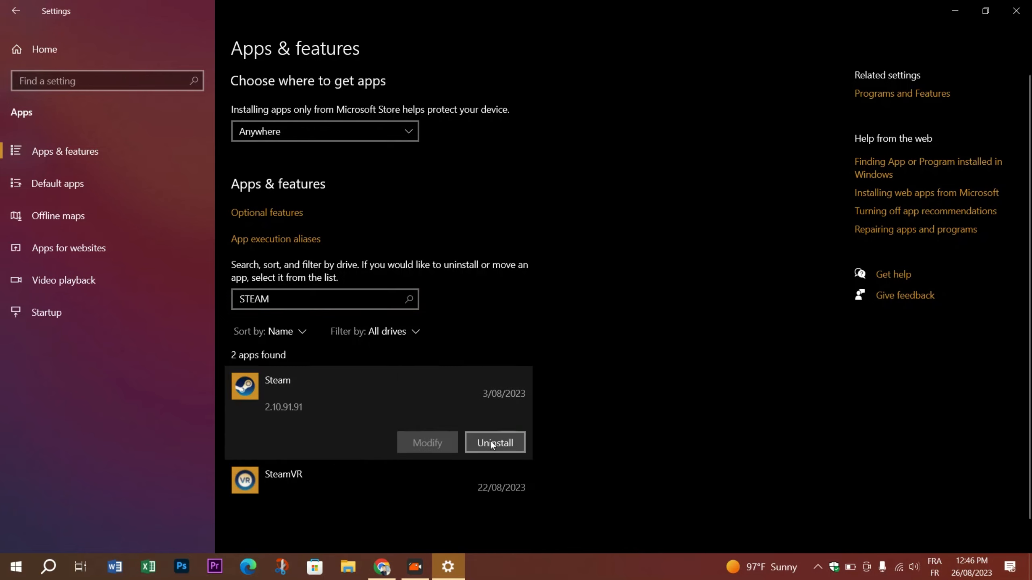
mouse_move(587, 263)
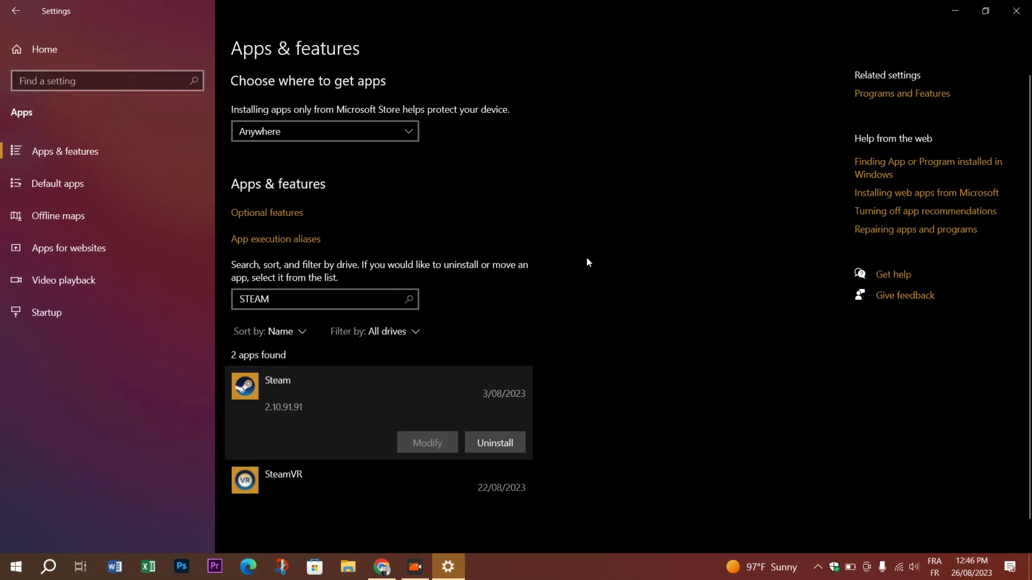